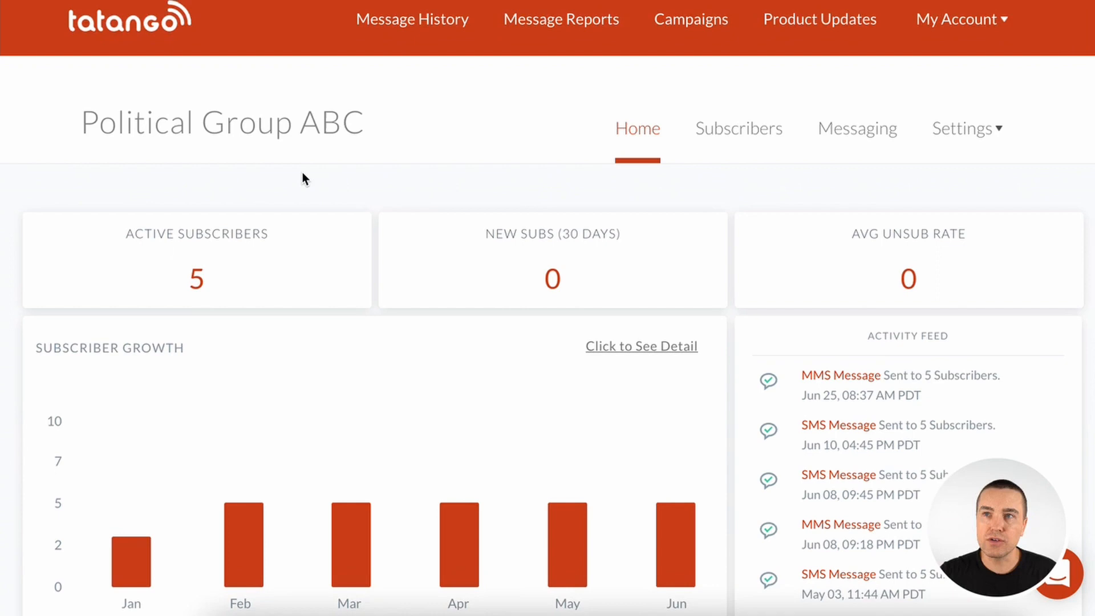
Show the Messaging page listing sent messages for Political Group ABC with recipient counts.
{"action": "scroll", "scroll_direction": "down", "scroll_amount": 3}
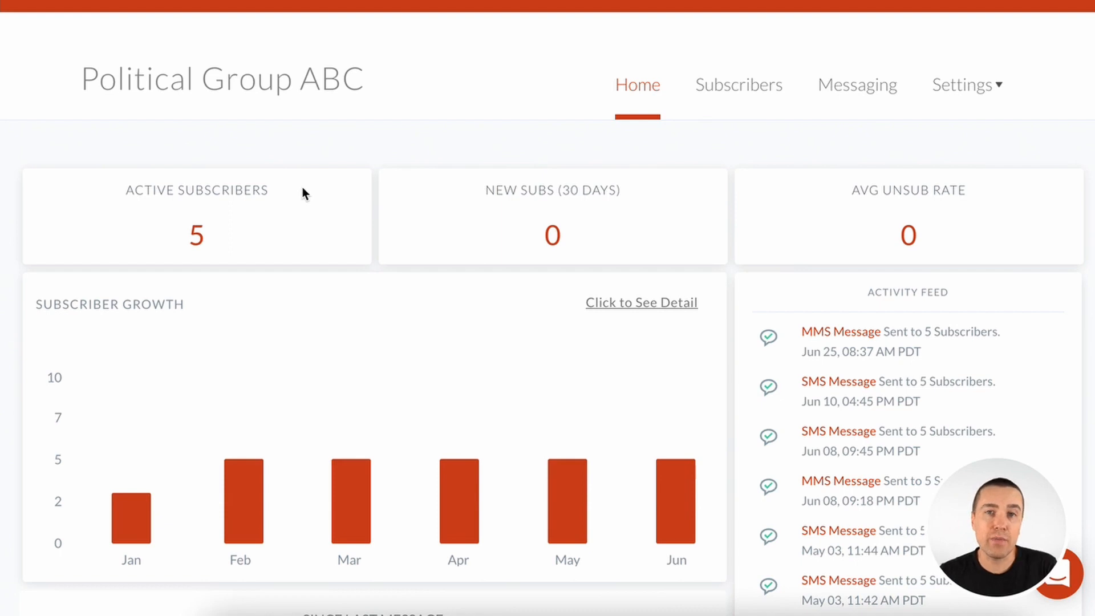
{"action": "mouse_move", "coordinate": [335, 194]}
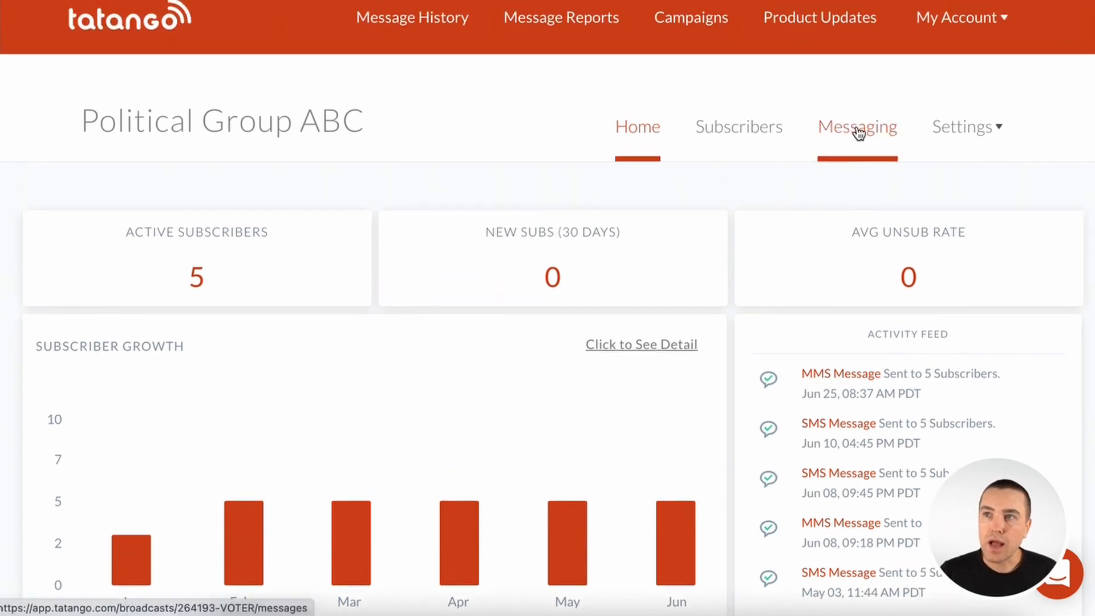
{"action": "left_click", "coordinate": [856, 126]}
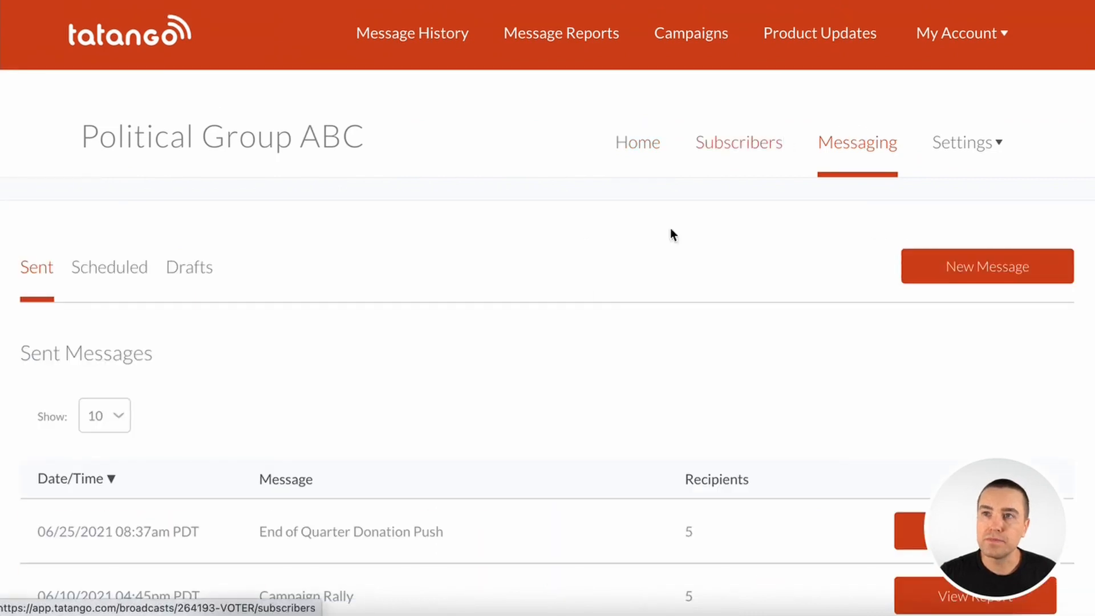
{"action": "scroll", "scroll_direction": "down", "scroll_amount": 3}
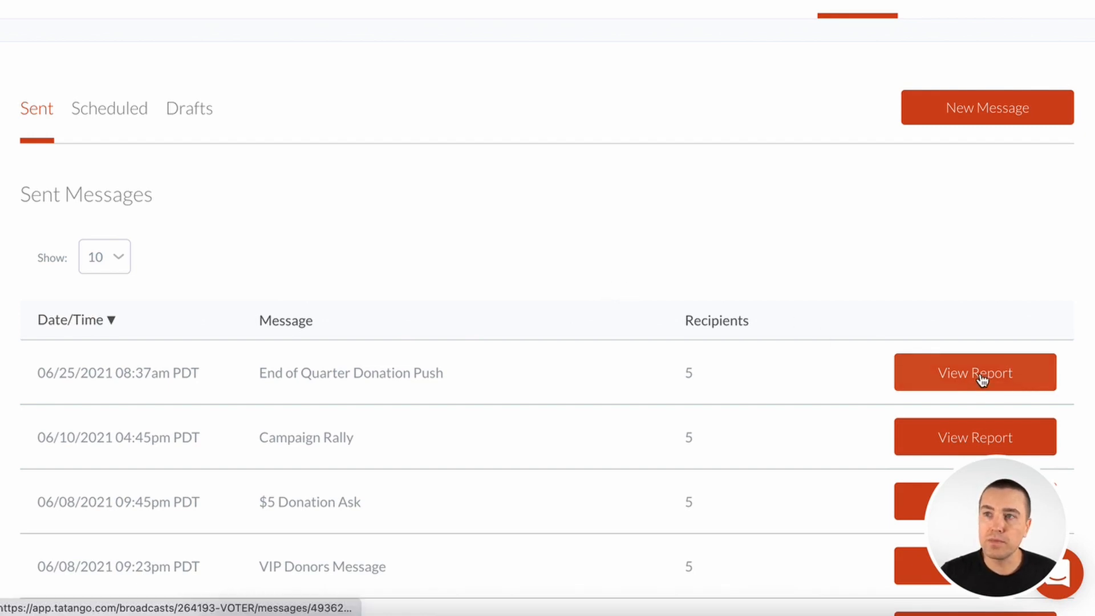
View the MMS Message Report for End of Quarter Donation Push: delivery stats, carrier breakdown, replies.
{"action": "left_click", "coordinate": [975, 372]}
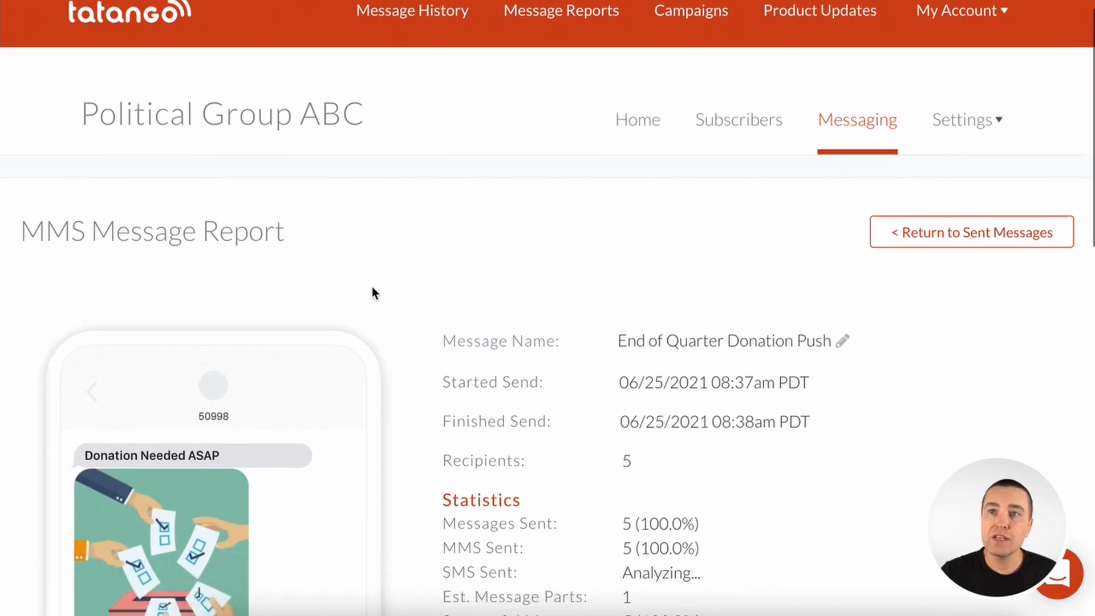
{"action": "scroll", "scroll_direction": "down", "scroll_amount": 3}
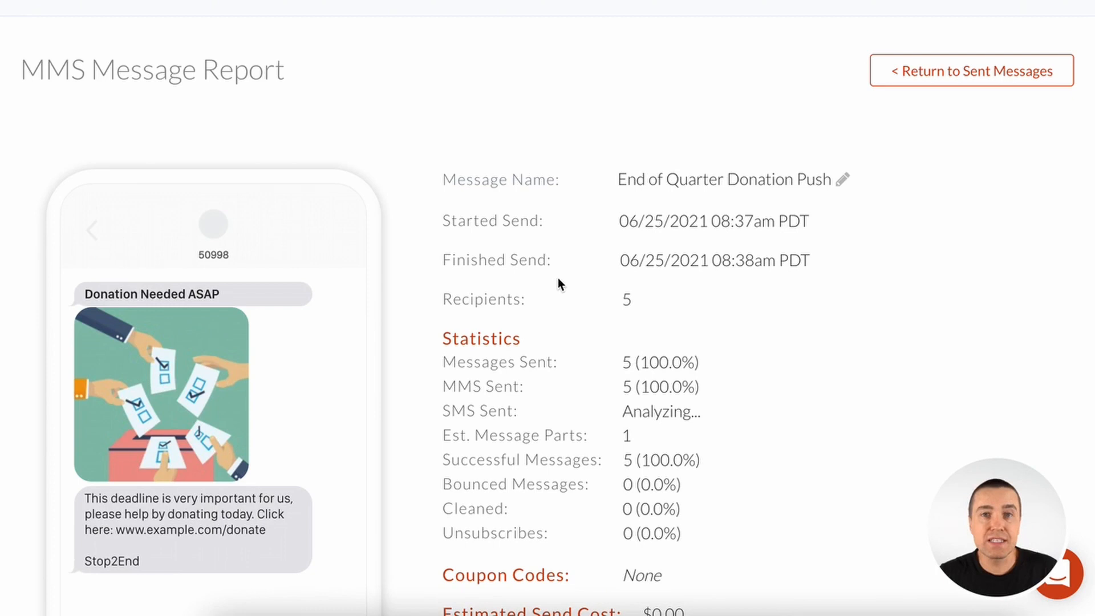
{"action": "scroll", "scroll_direction": "down", "scroll_amount": 3}
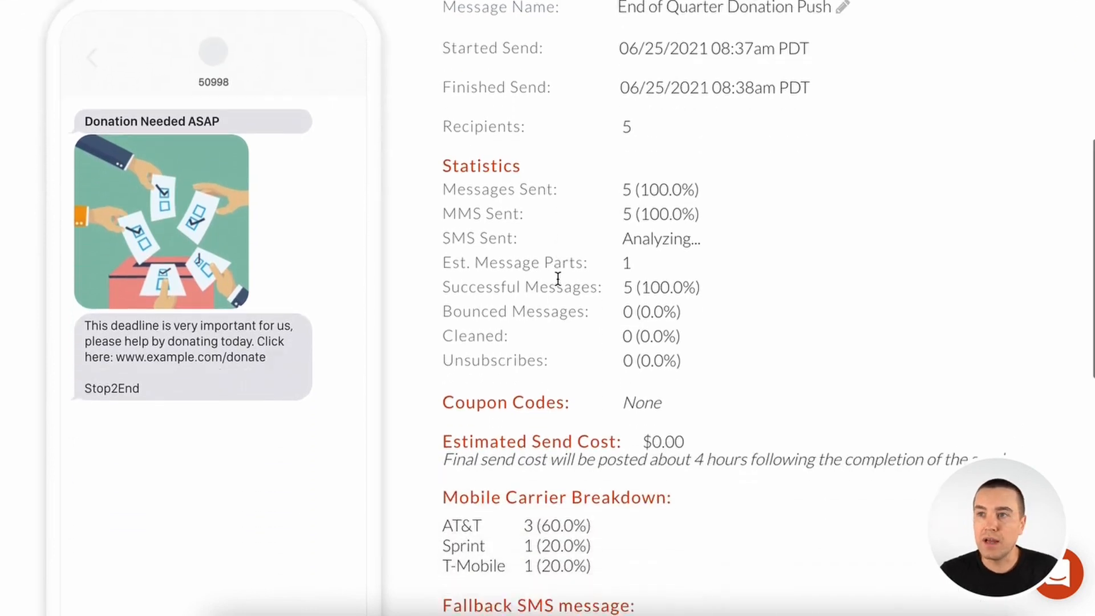
{"action": "scroll", "scroll_direction": "down", "scroll_amount": 3}
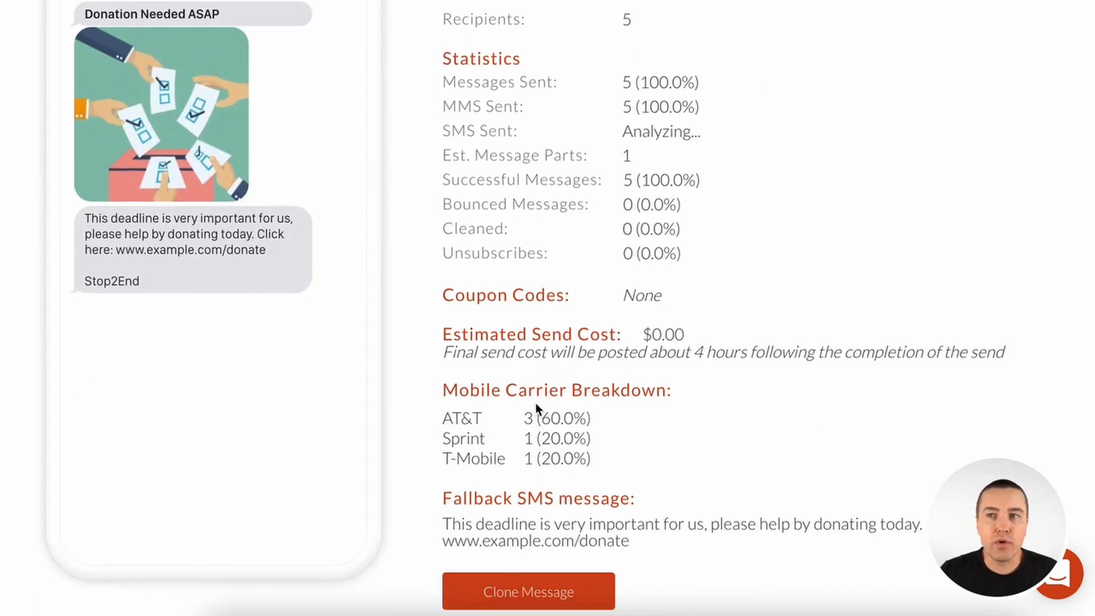
{"action": "scroll", "scroll_direction": "down", "scroll_amount": 3}
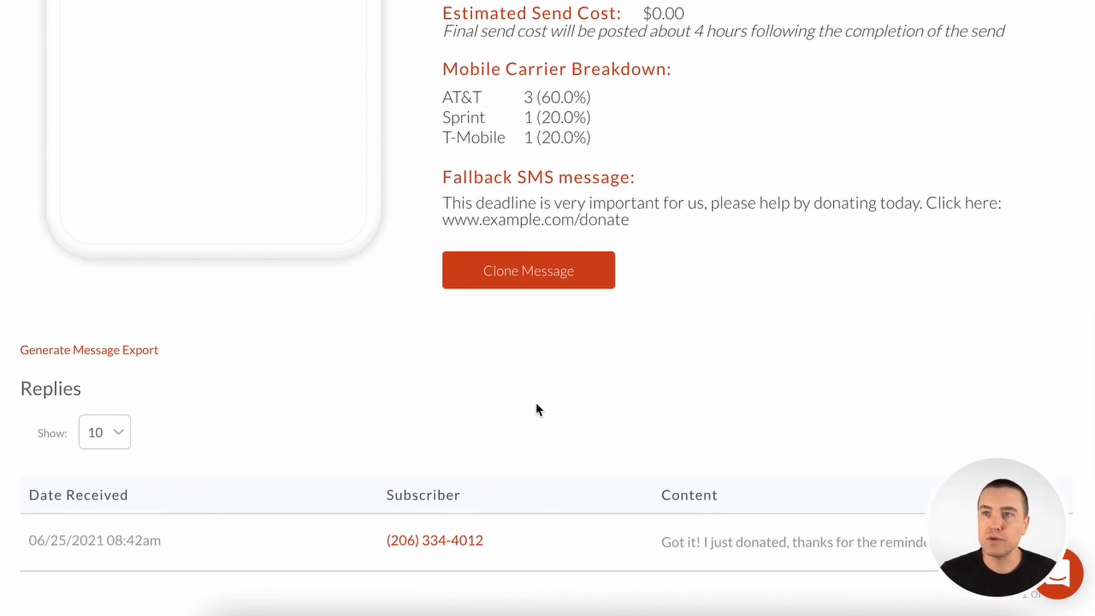
{"action": "scroll", "scroll_direction": "up", "scroll_amount": 3}
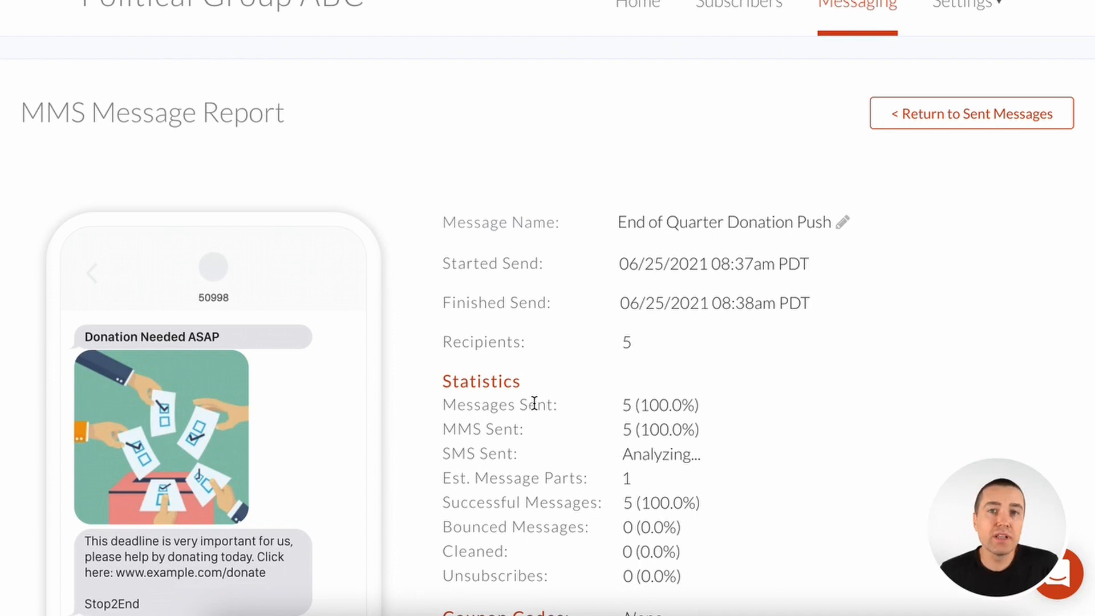
{"action": "scroll", "scroll_direction": "down", "scroll_amount": 3}
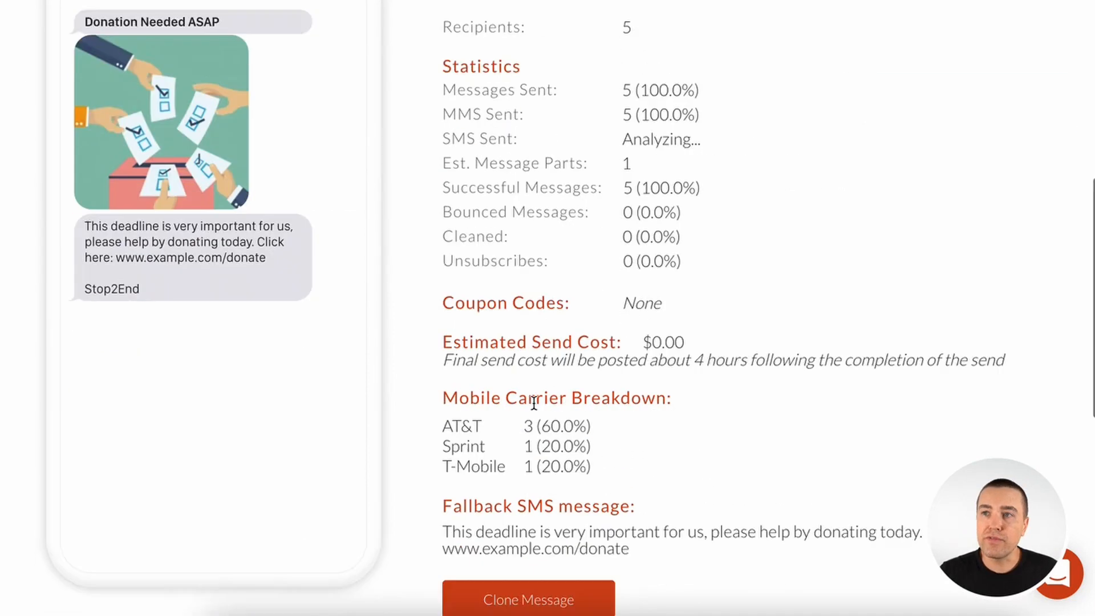
{"action": "scroll", "scroll_direction": "down", "scroll_amount": 3}
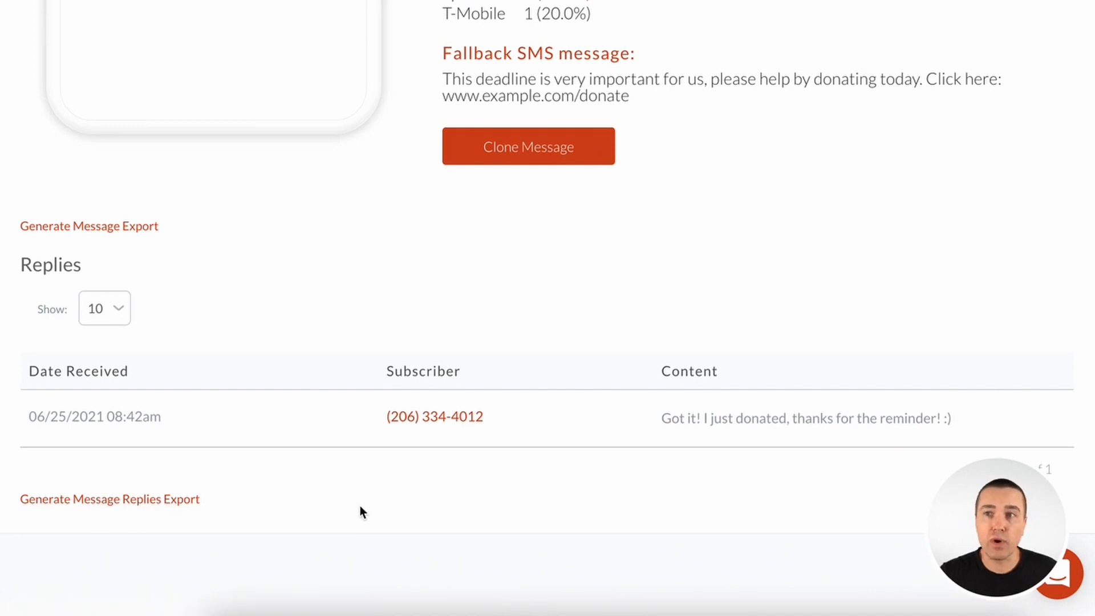
{"action": "mouse_move", "coordinate": [646, 414]}
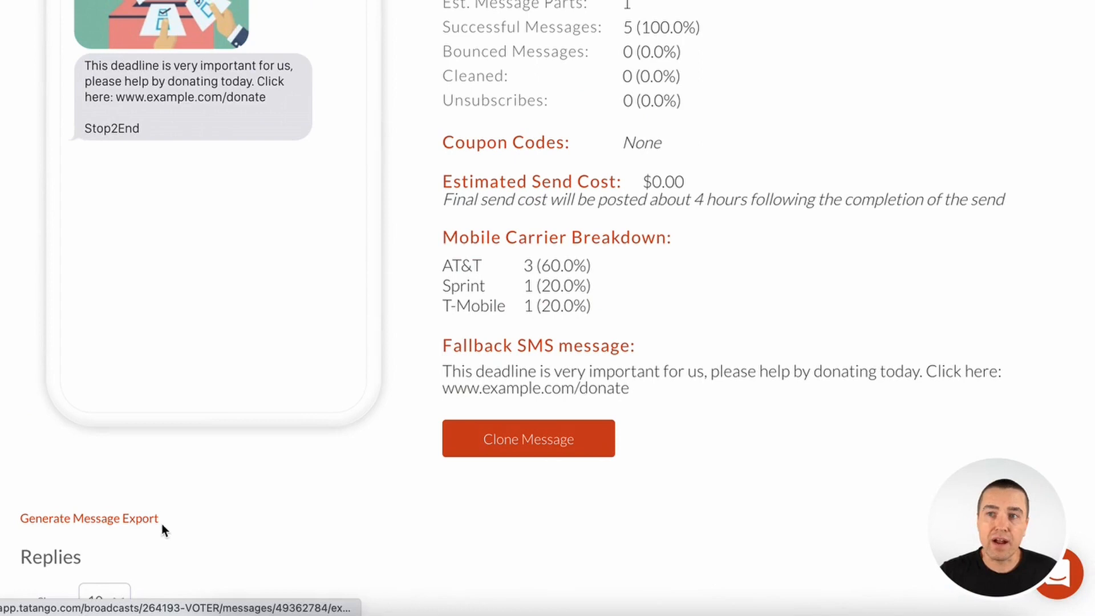
{"action": "scroll", "scroll_direction": "up", "scroll_amount": 3}
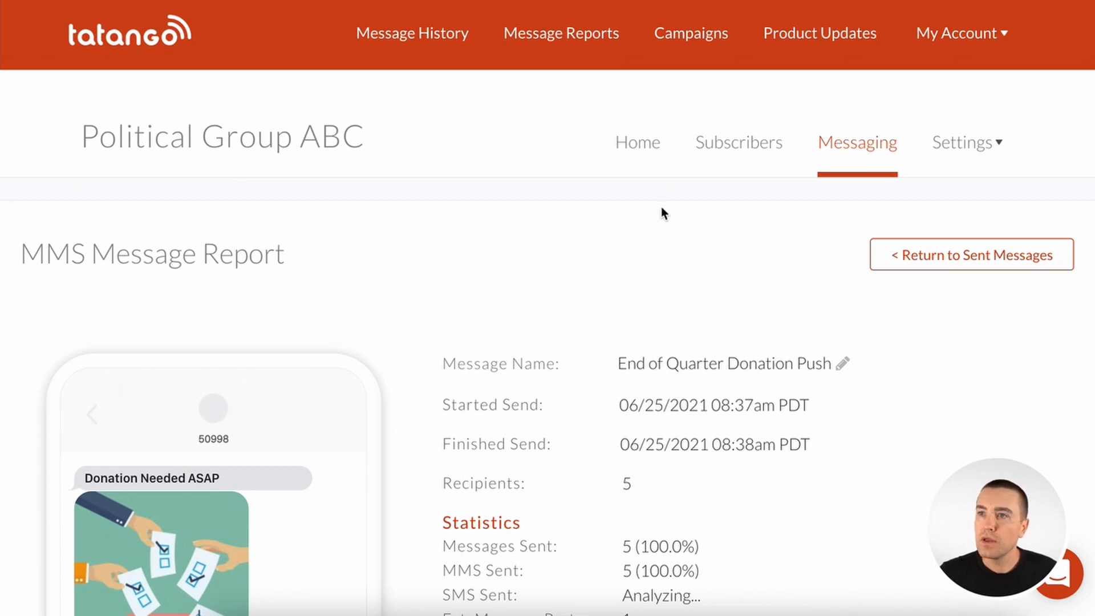
Return from the report to the Sent Messages list for Political Group ABC.
{"action": "left_click", "coordinate": [971, 255]}
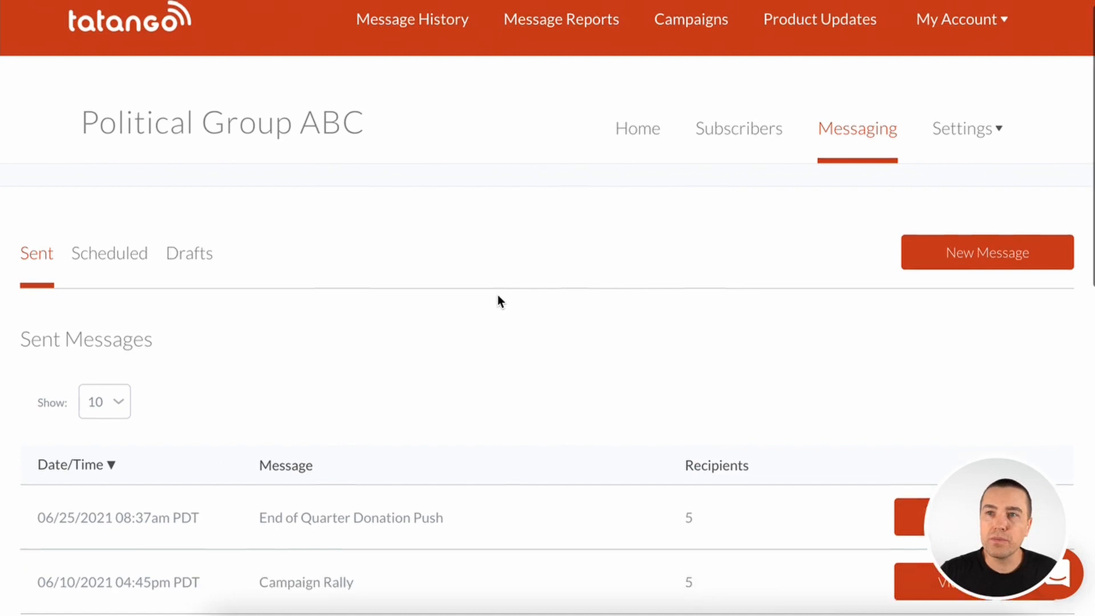
{"action": "scroll", "scroll_direction": "down", "scroll_amount": 3}
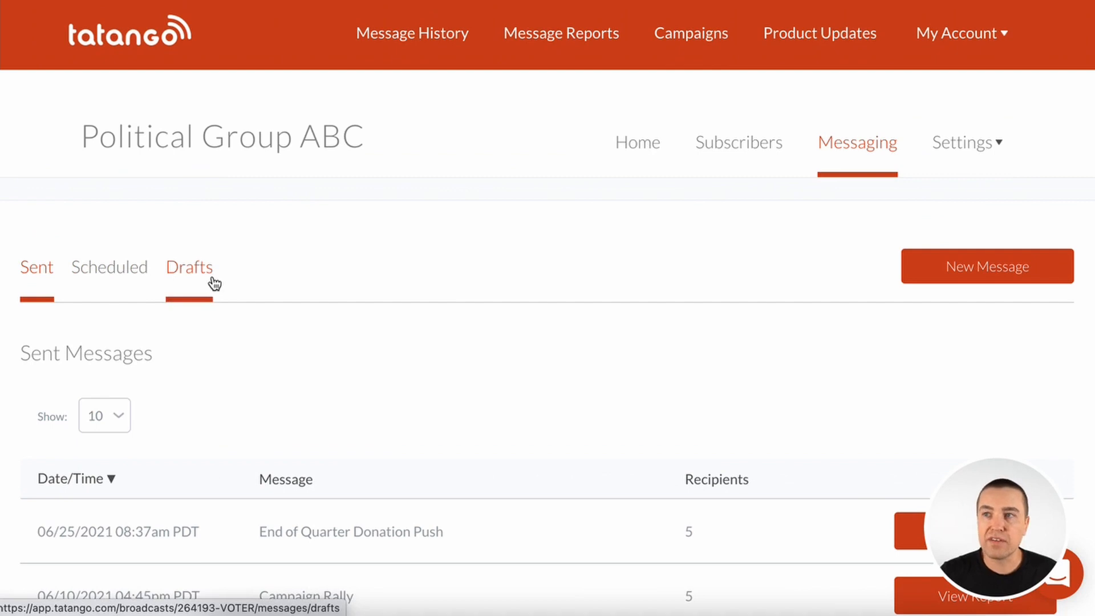
{"action": "mouse_move", "coordinate": [662, 332]}
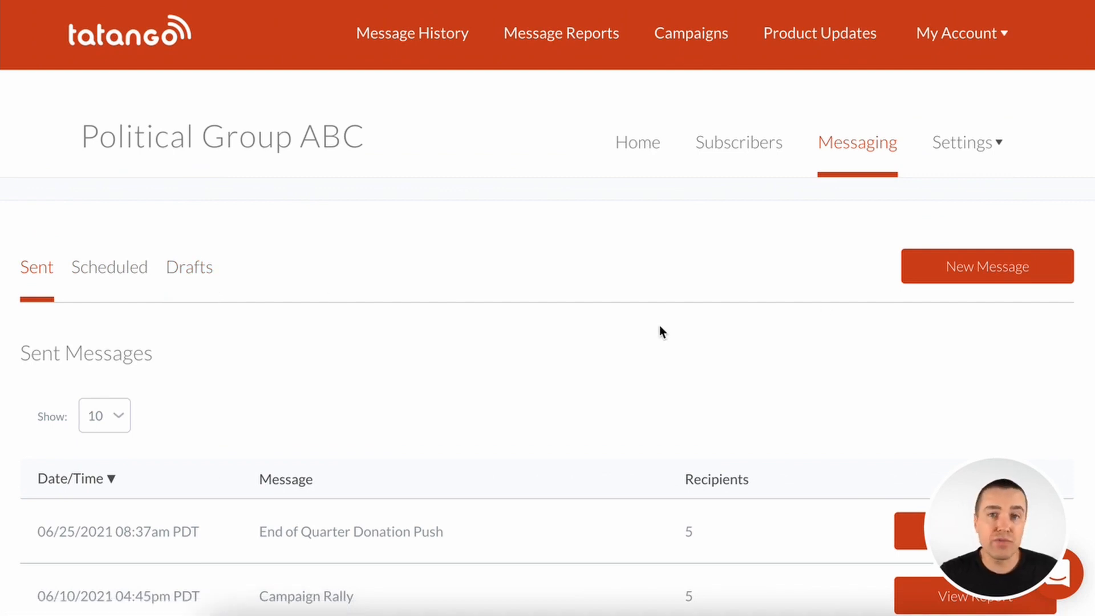
{"action": "mouse_move", "coordinate": [752, 326]}
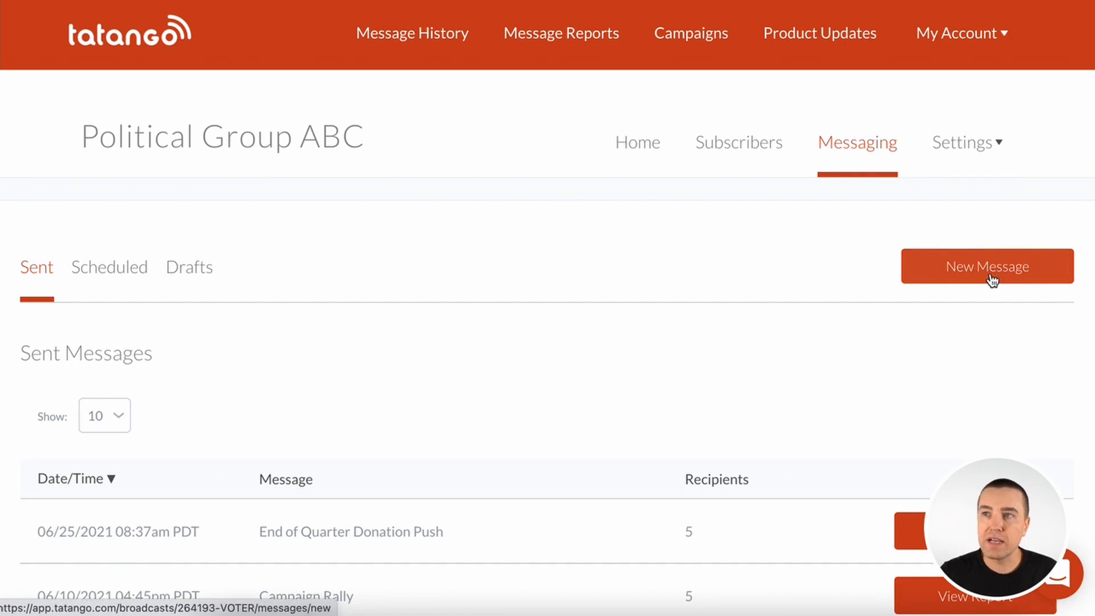
Start a blank New Message composer with MMS selected.
{"action": "left_click", "coordinate": [987, 266]}
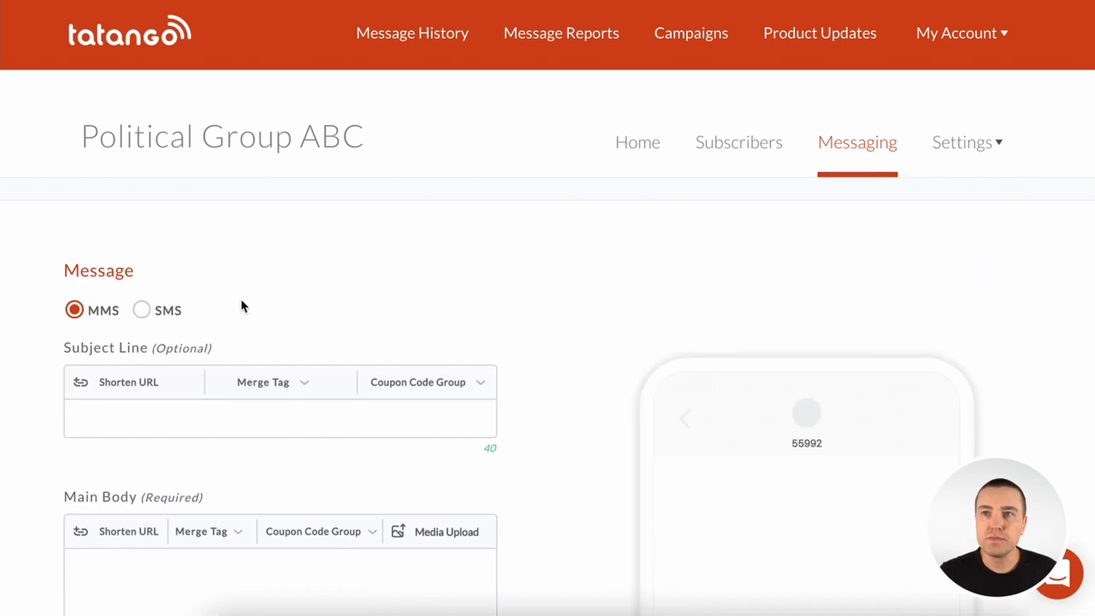
{"action": "scroll", "scroll_direction": "down", "scroll_amount": 3}
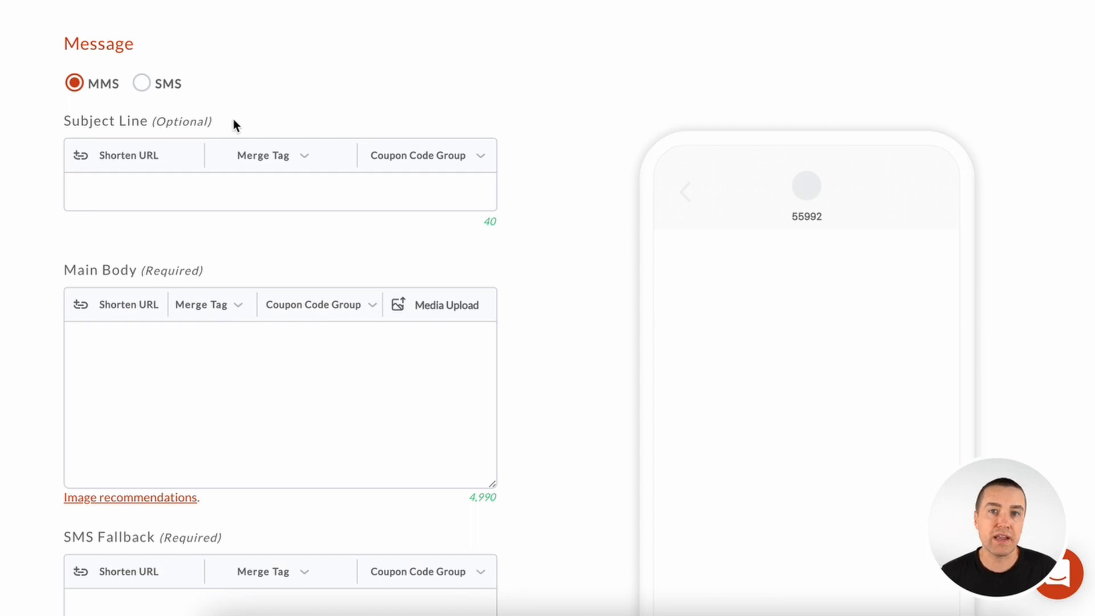
{"action": "mouse_move", "coordinate": [214, 127]}
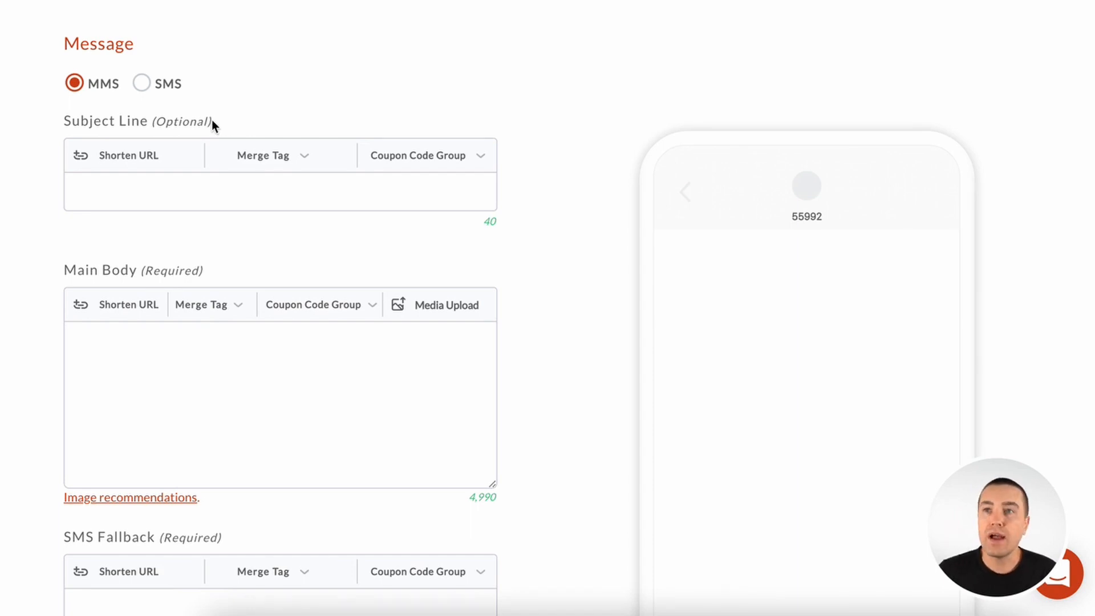
Enter the subject line '{FIRST_NAME} - Donors Needed' with a dash after the merge tag.
{"action": "left_click", "coordinate": [279, 192]}
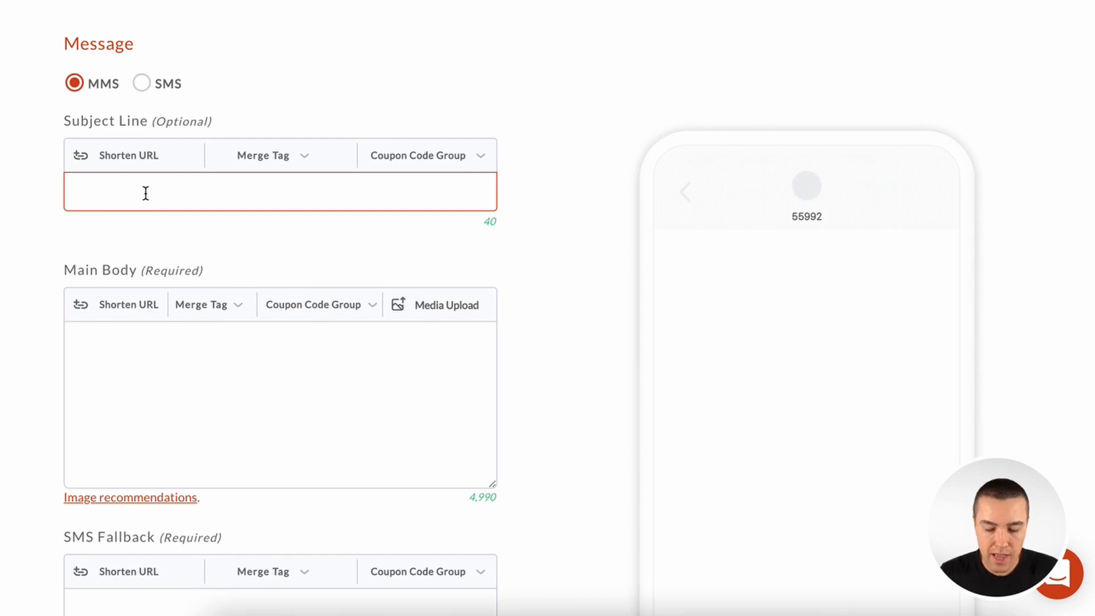
{"action": "type", "text": "Donors Nee"}
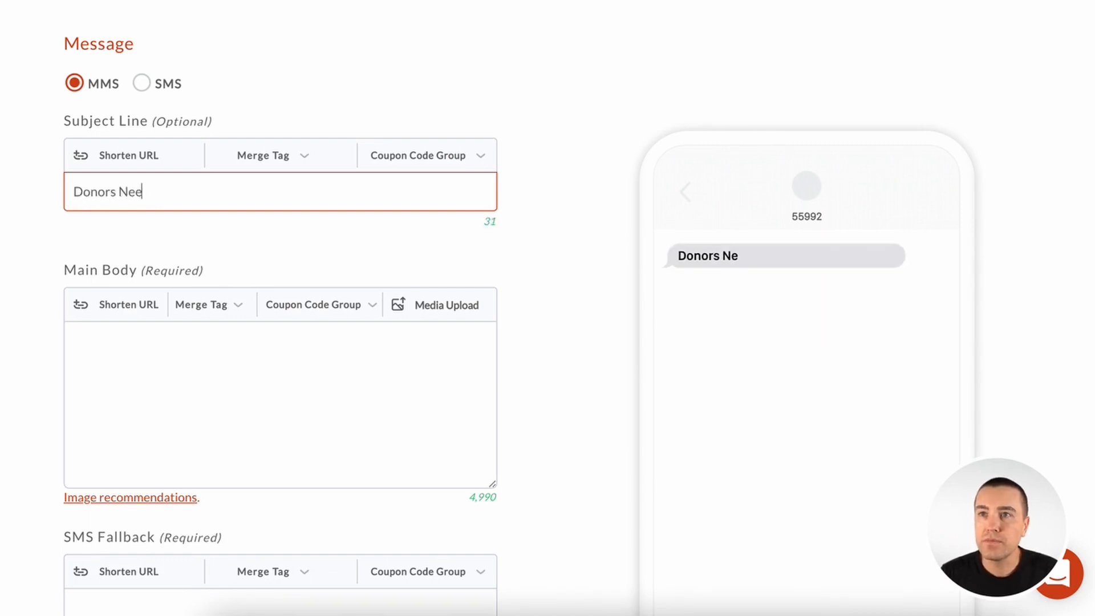
{"action": "type", "text": "ded"}
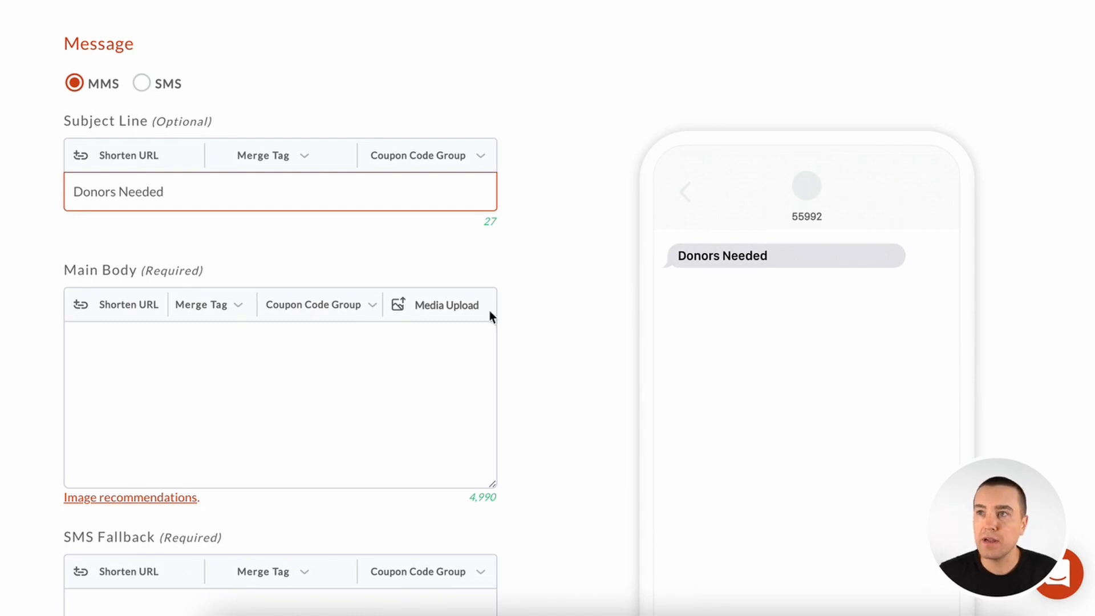
{"action": "mouse_move", "coordinate": [352, 251]}
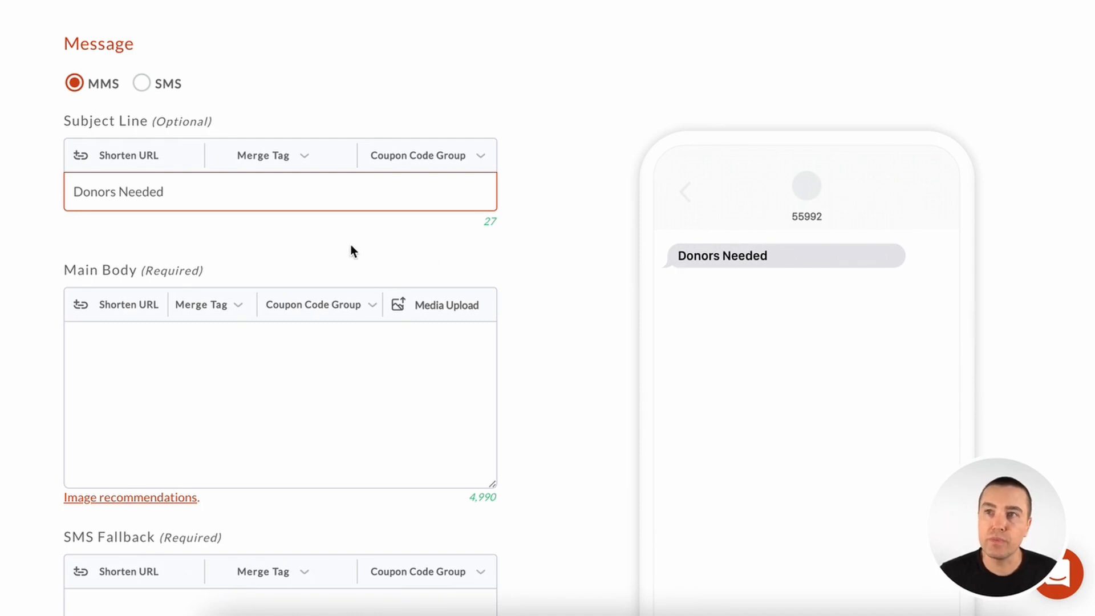
{"action": "mouse_move", "coordinate": [301, 156]}
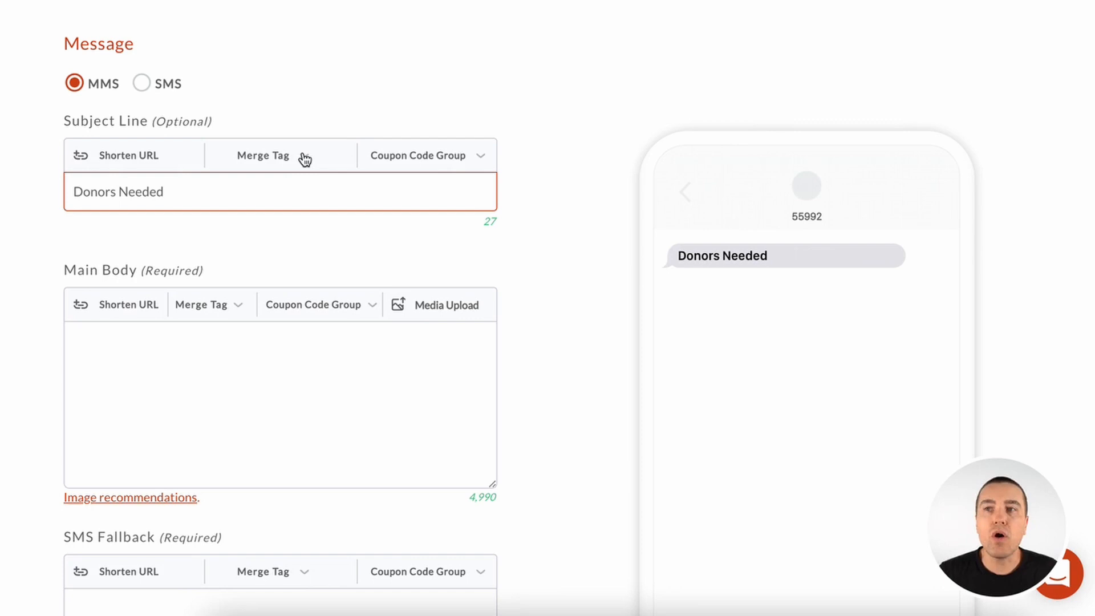
{"action": "mouse_move", "coordinate": [352, 162]}
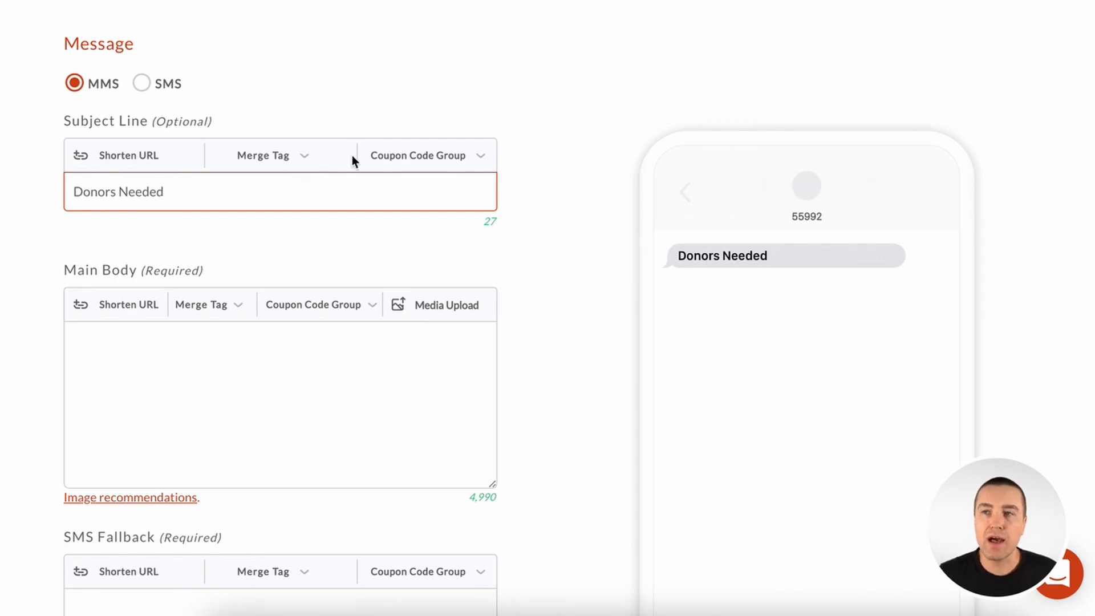
{"action": "left_click", "coordinate": [263, 156]}
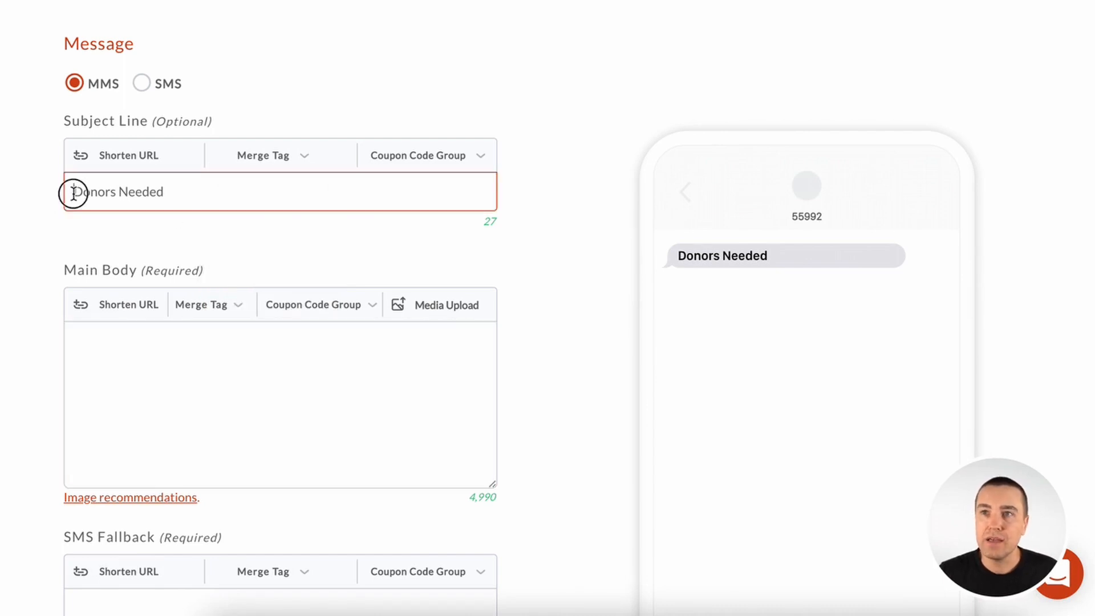
{"action": "left_click", "coordinate": [270, 155]}
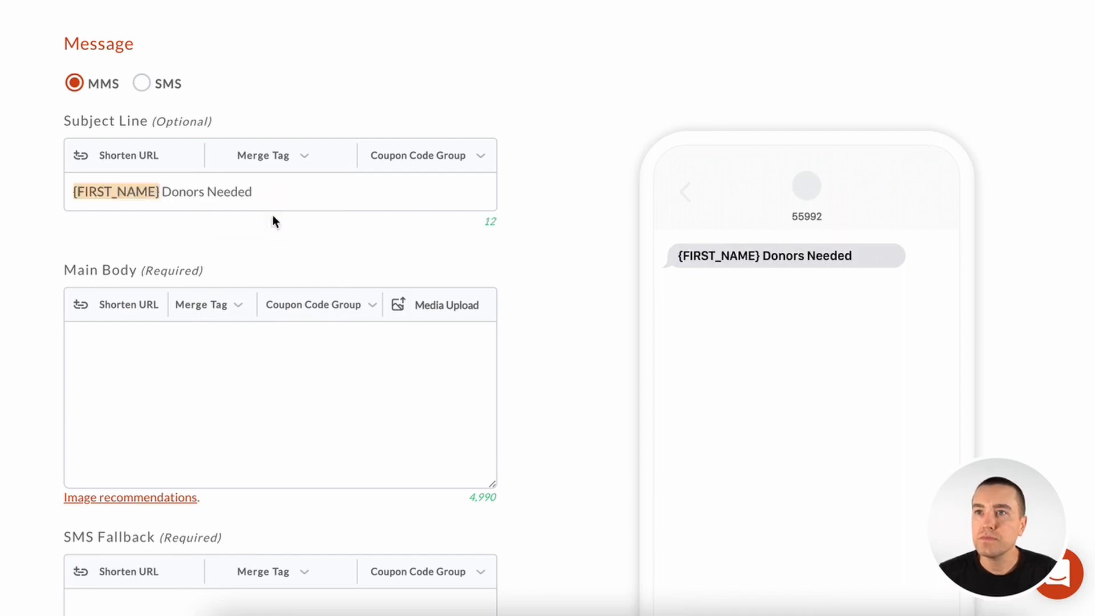
{"action": "left_click", "coordinate": [186, 191]}
{"action": "type", "text": " -"}
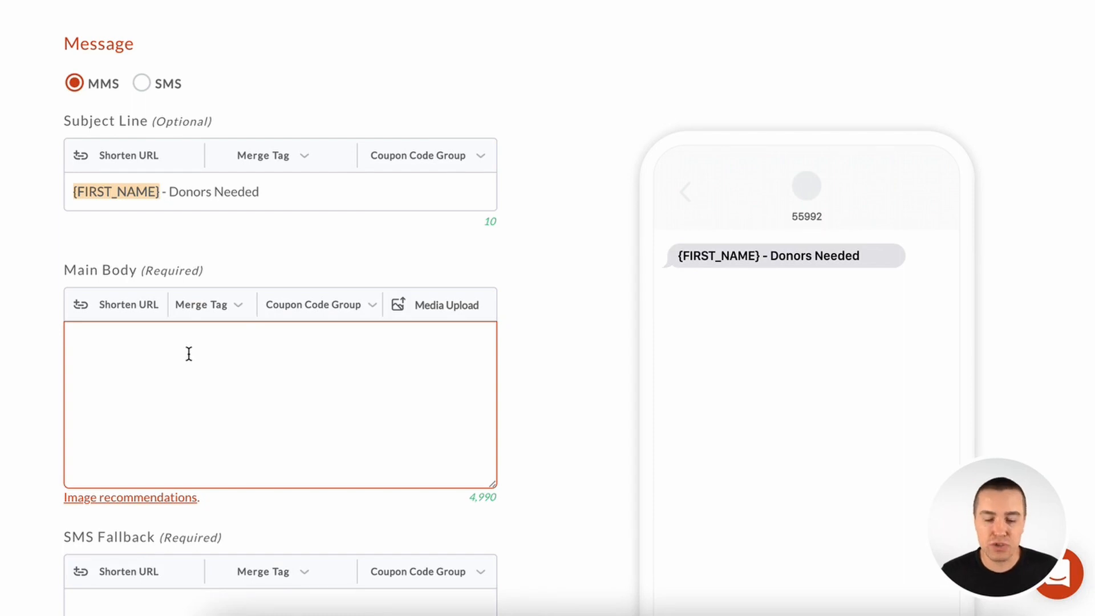
{"action": "type", "text": "donors needed, click"}
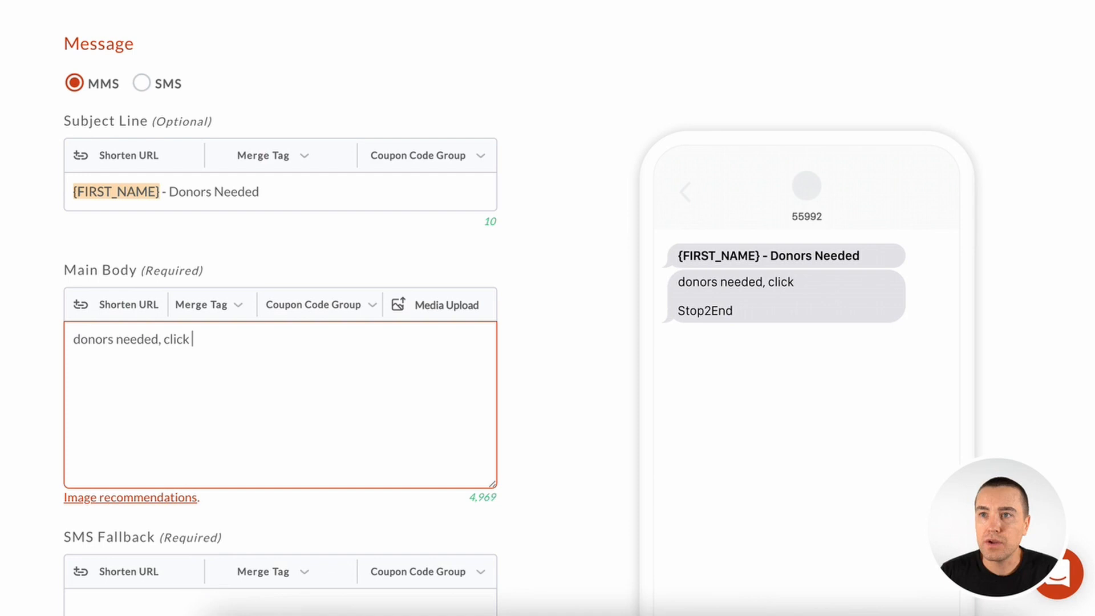
{"action": "type", "text": "here:"}
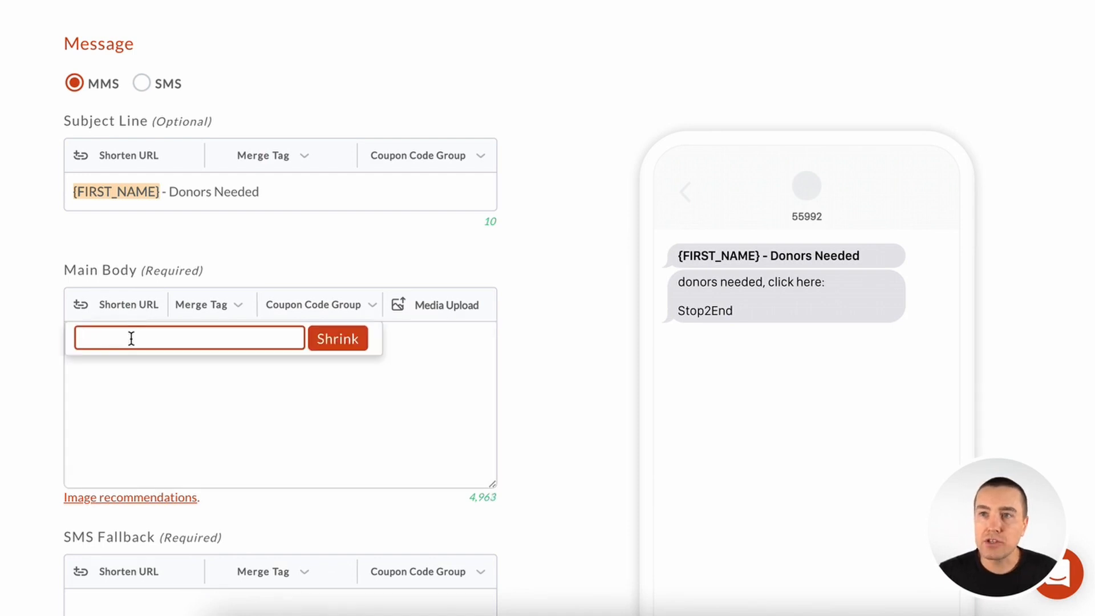
{"action": "type", "text": "www.example.com"}
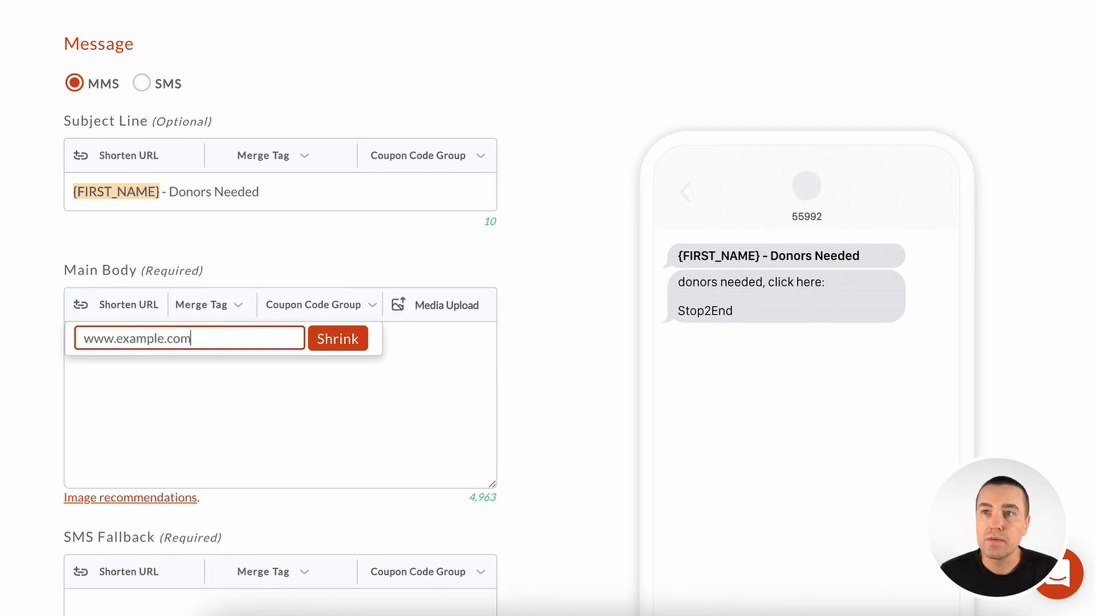
{"action": "type", "text": "/donate"}
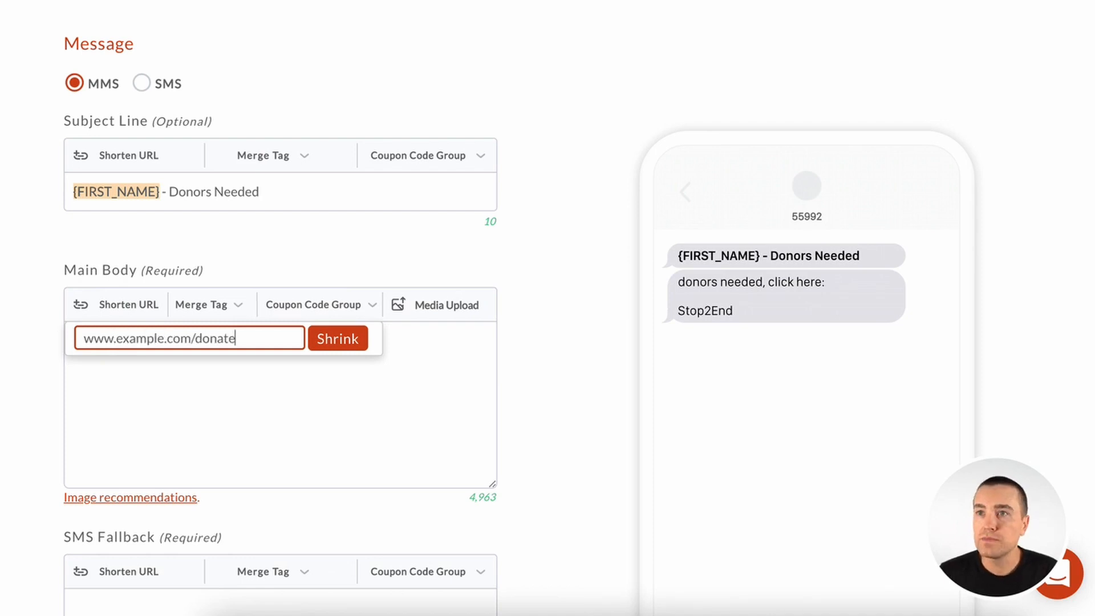
{"action": "left_click", "coordinate": [337, 339]}
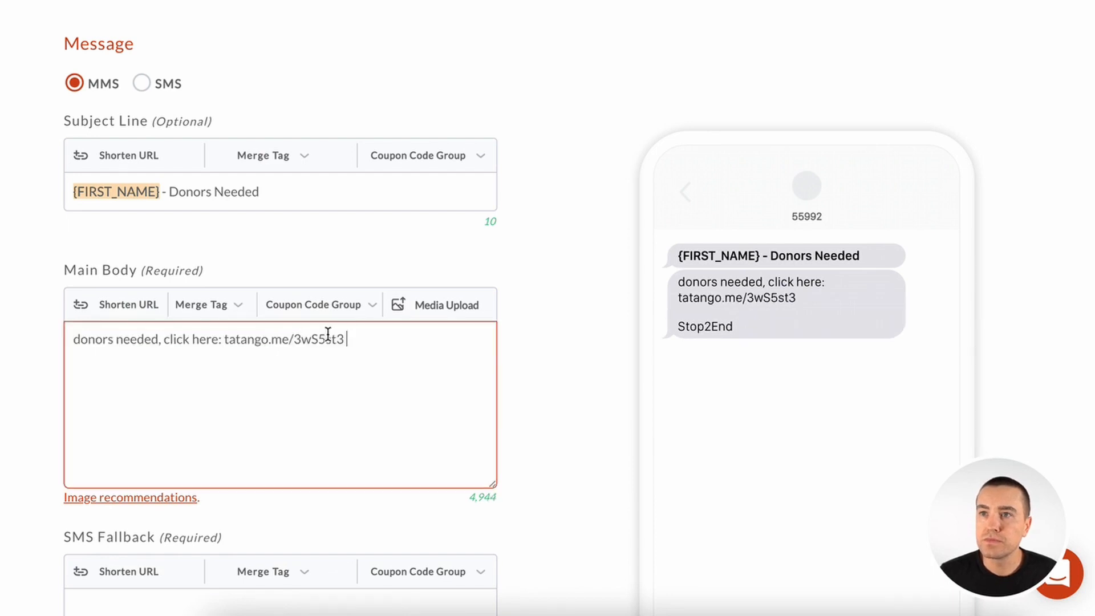
{"action": "mouse_move", "coordinate": [425, 345]}
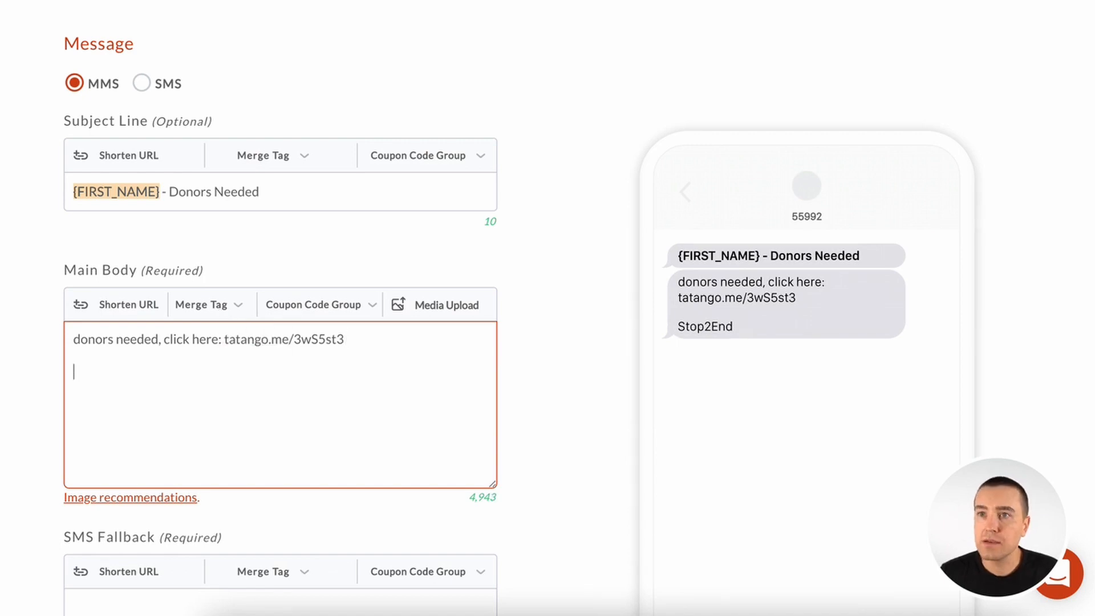
Add the closing line 'Thanks {FIRST_NAME} !!!' using the First Name merge tag.
{"action": "type", "text": "Thanks,"}
{"action": "type", "text": "fi"}
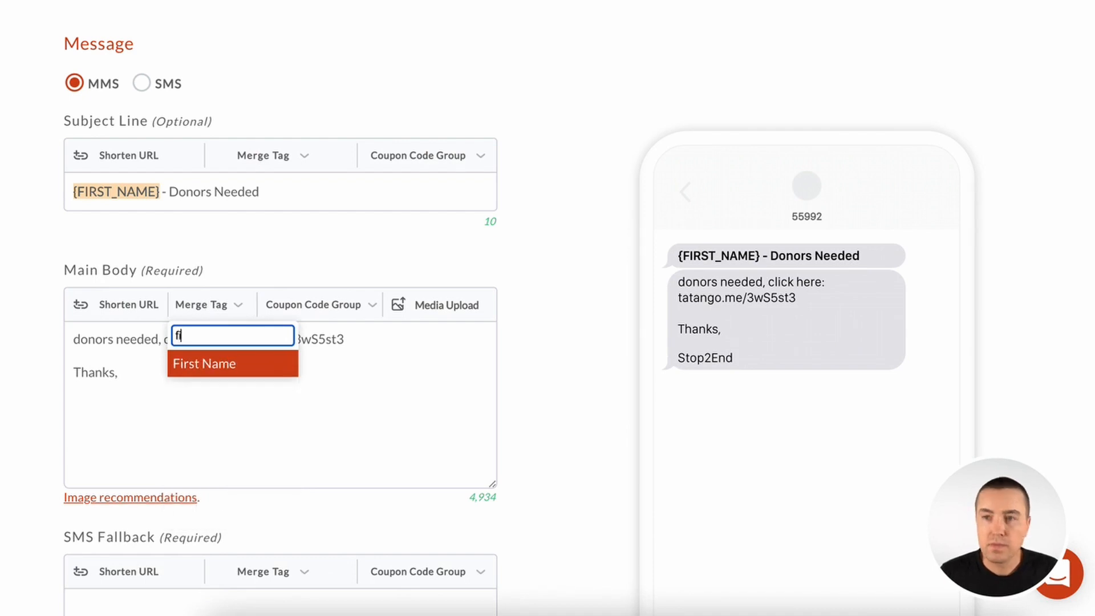
{"action": "left_click", "coordinate": [203, 363]}
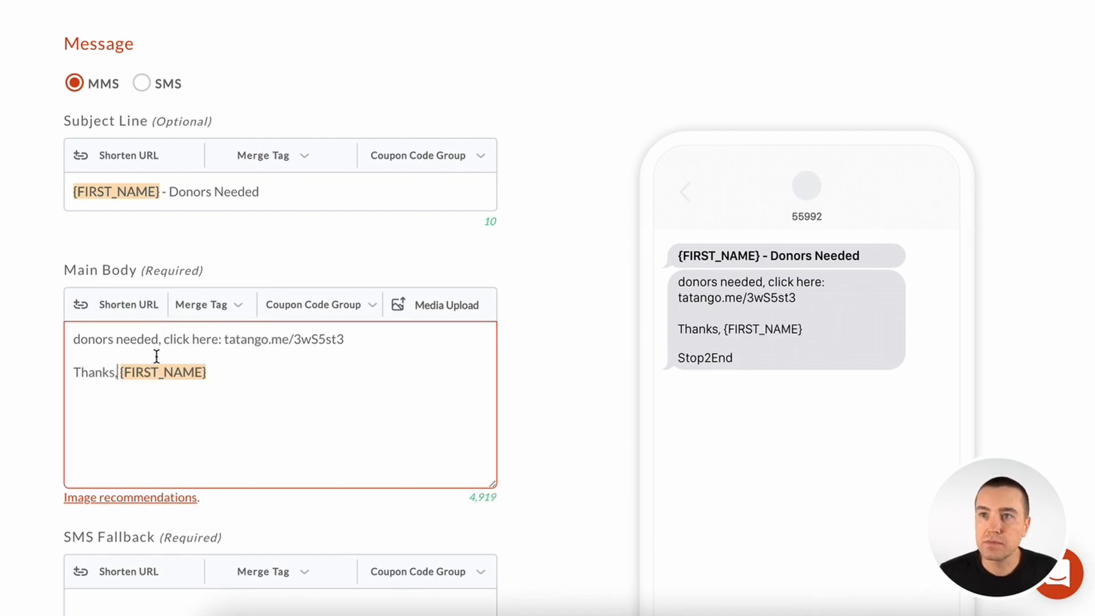
{"action": "key", "text": "Backspace"}
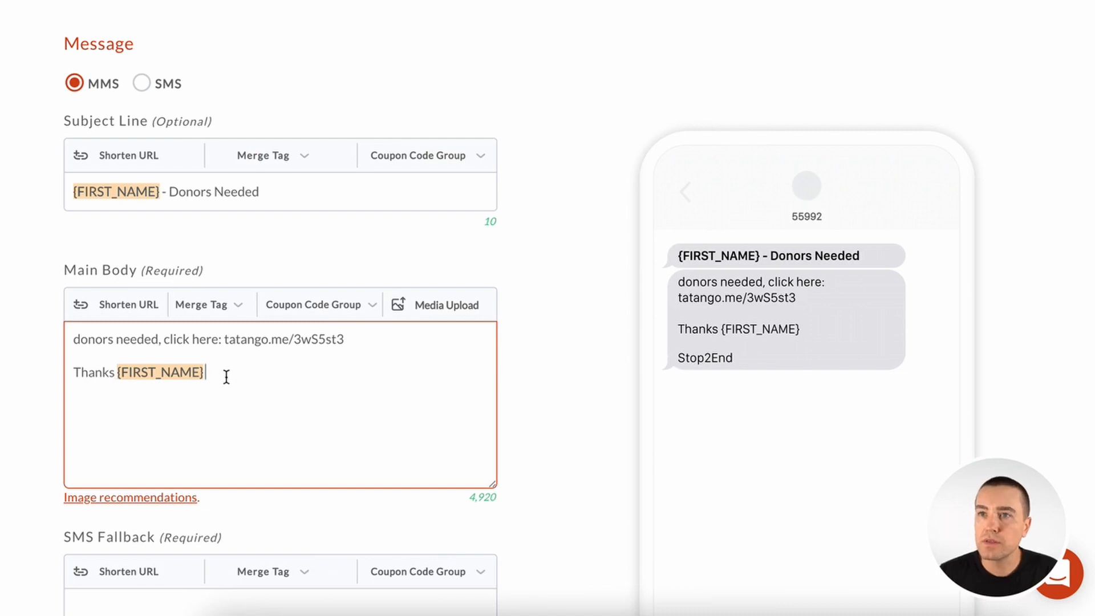
{"action": "type", "text": "!!!"}
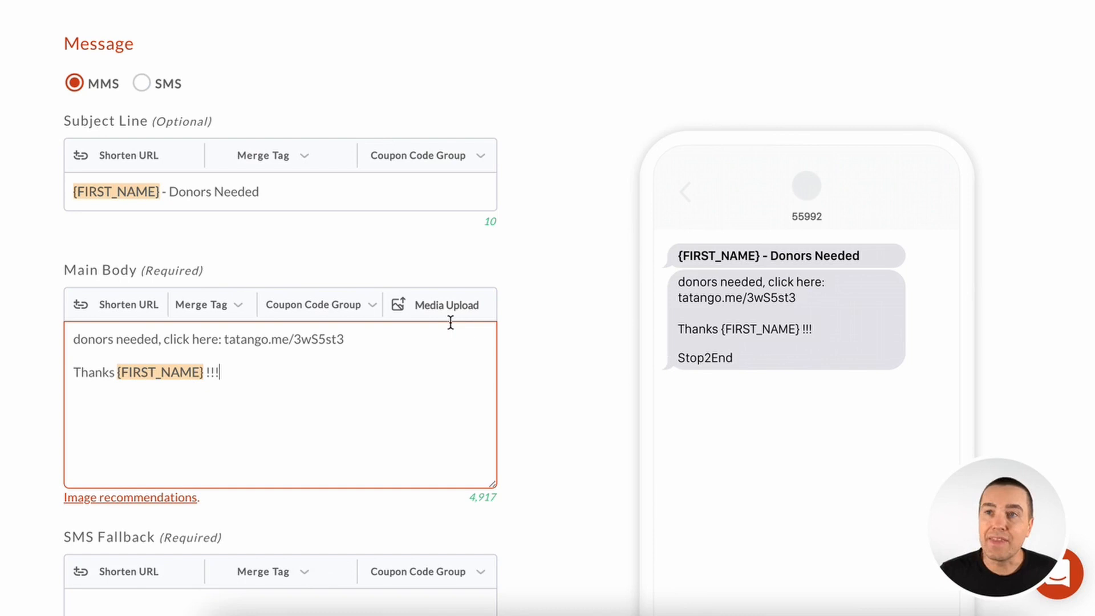
{"action": "mouse_move", "coordinate": [256, 390]}
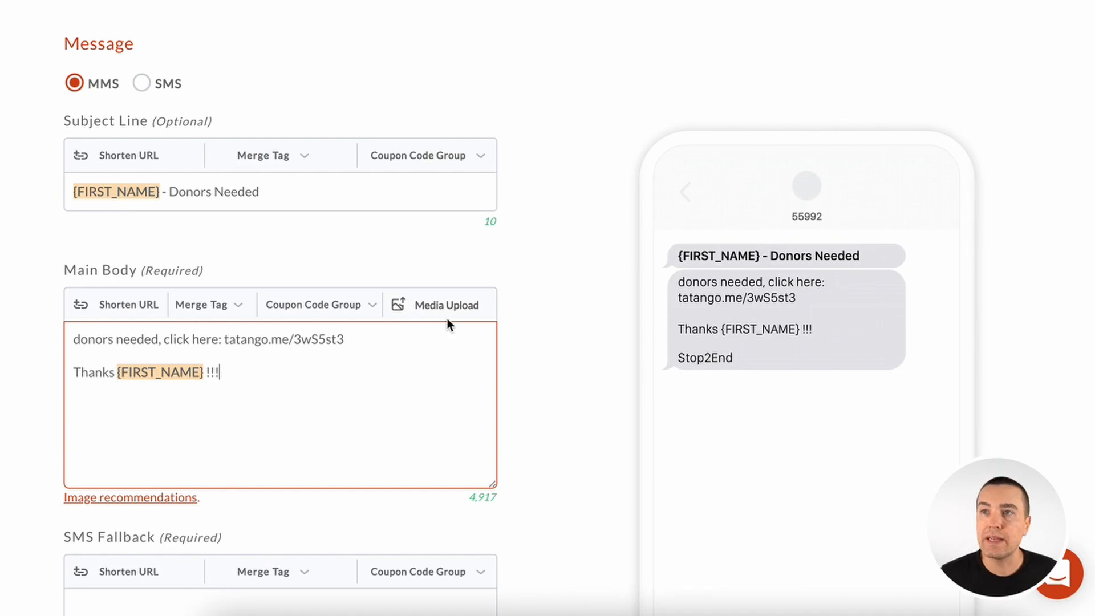
Attach the american-flag JPEG from the Desktop to the MMS main body.
{"action": "left_click", "coordinate": [448, 305]}
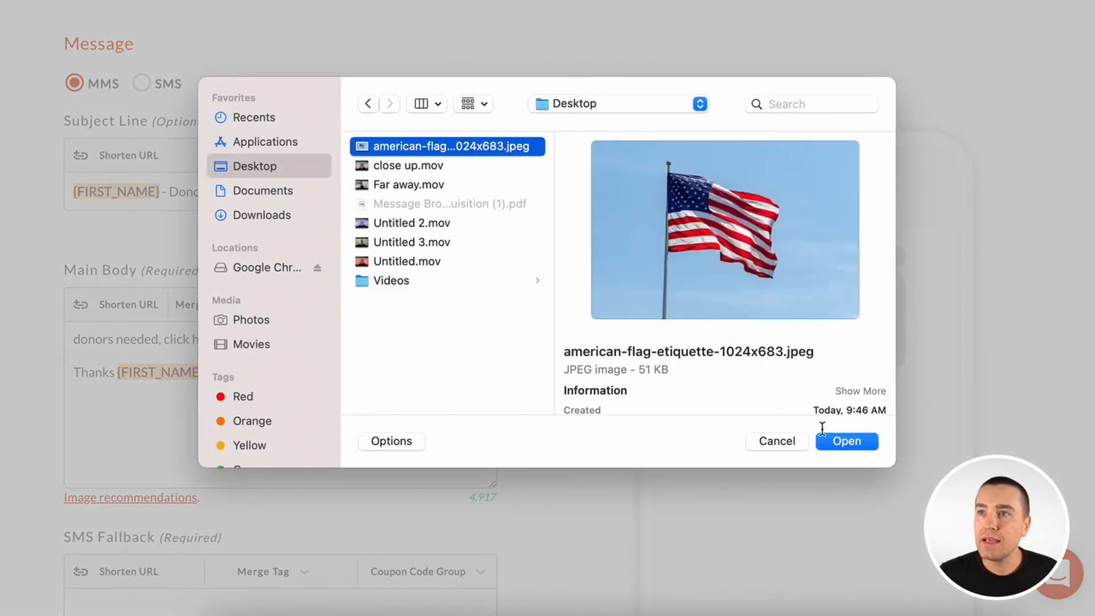
{"action": "left_click", "coordinate": [846, 441]}
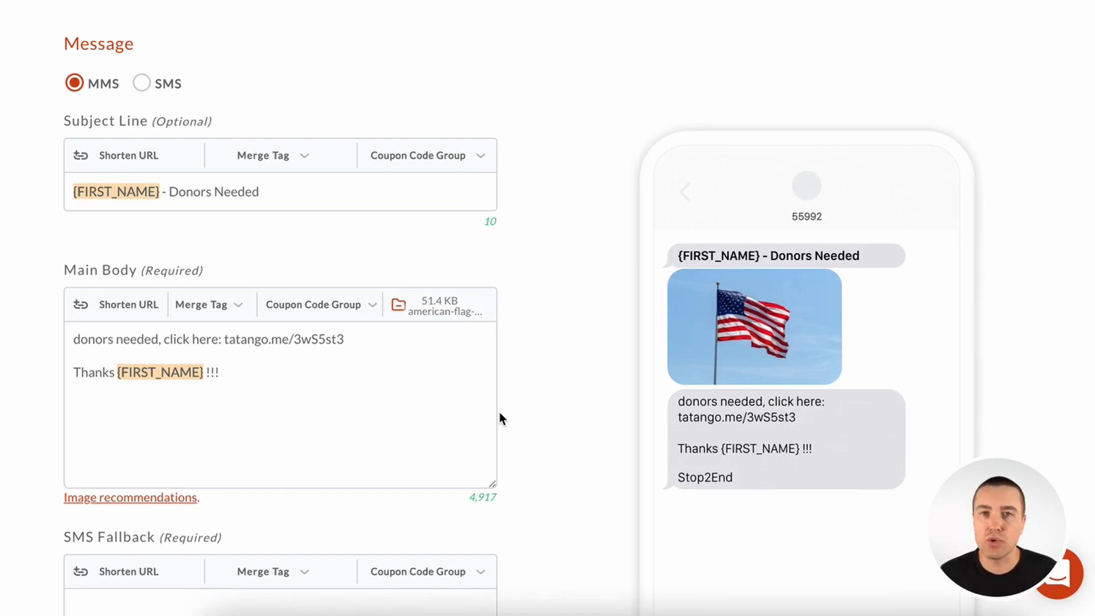
{"action": "mouse_move", "coordinate": [730, 293]}
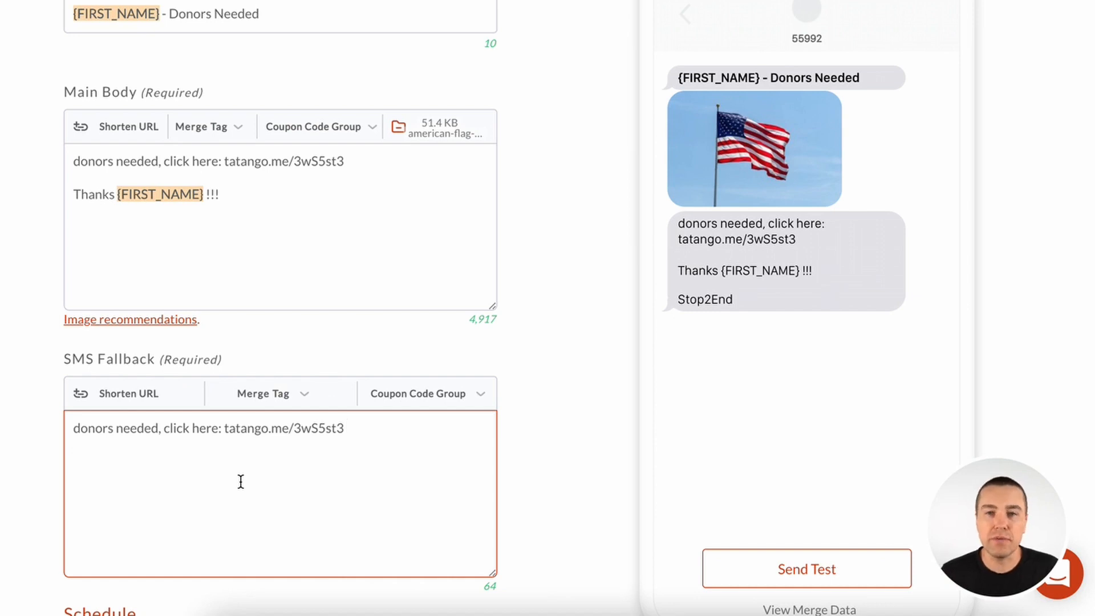
Fill the SMS fallback with 'donors needed, click here: tatango.me/3wS5st3' and reach the Schedule section.
{"action": "scroll", "scroll_direction": "down", "scroll_amount": 3}
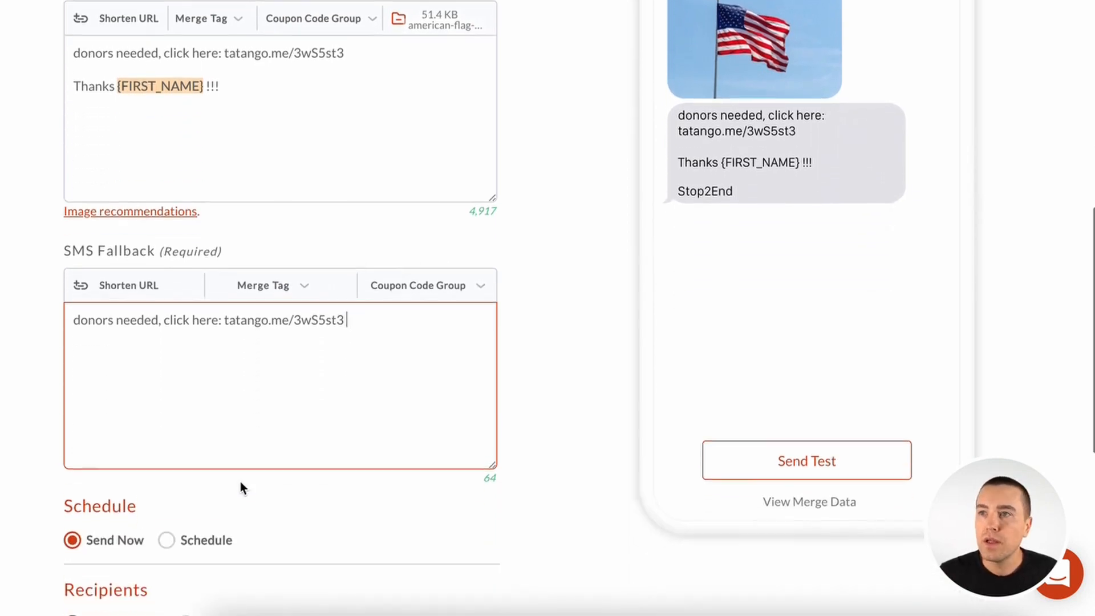
{"action": "scroll", "scroll_direction": "down", "scroll_amount": 3}
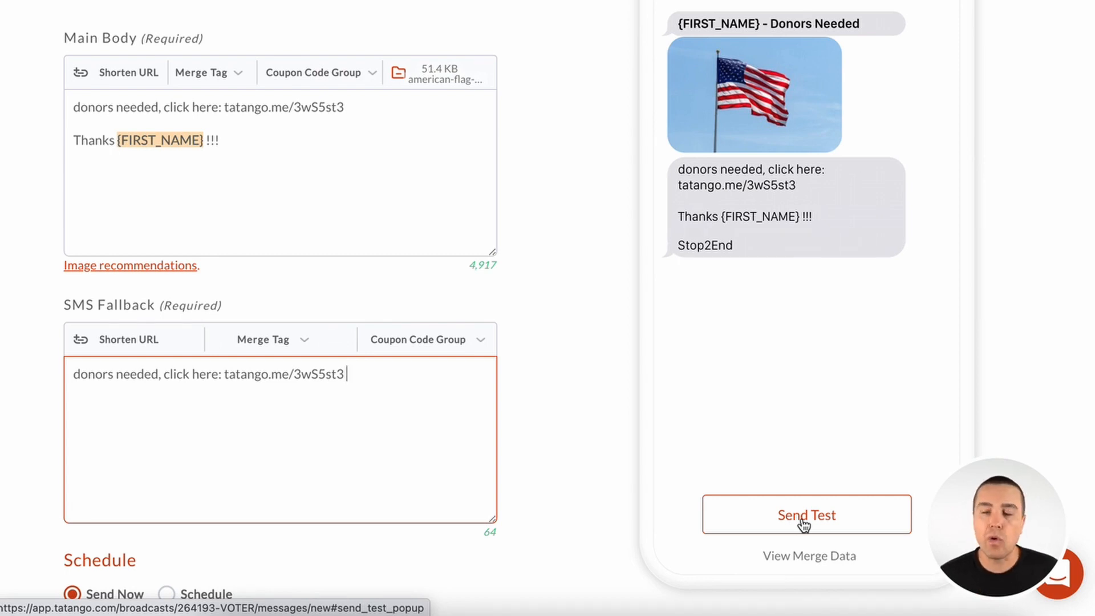
{"action": "mouse_move", "coordinate": [847, 219]}
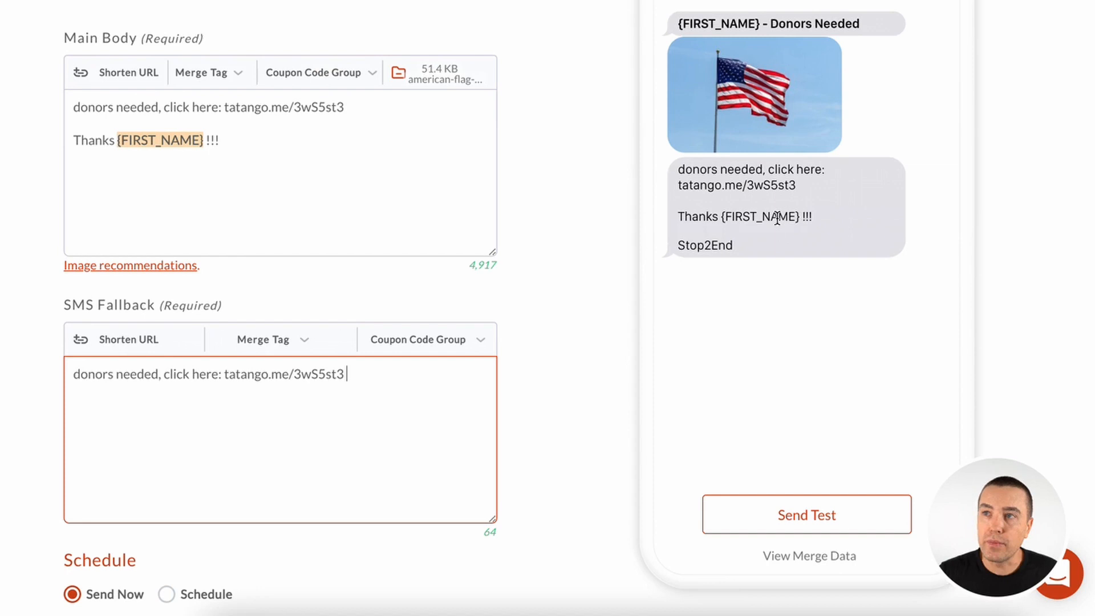
{"action": "mouse_move", "coordinate": [763, 250]}
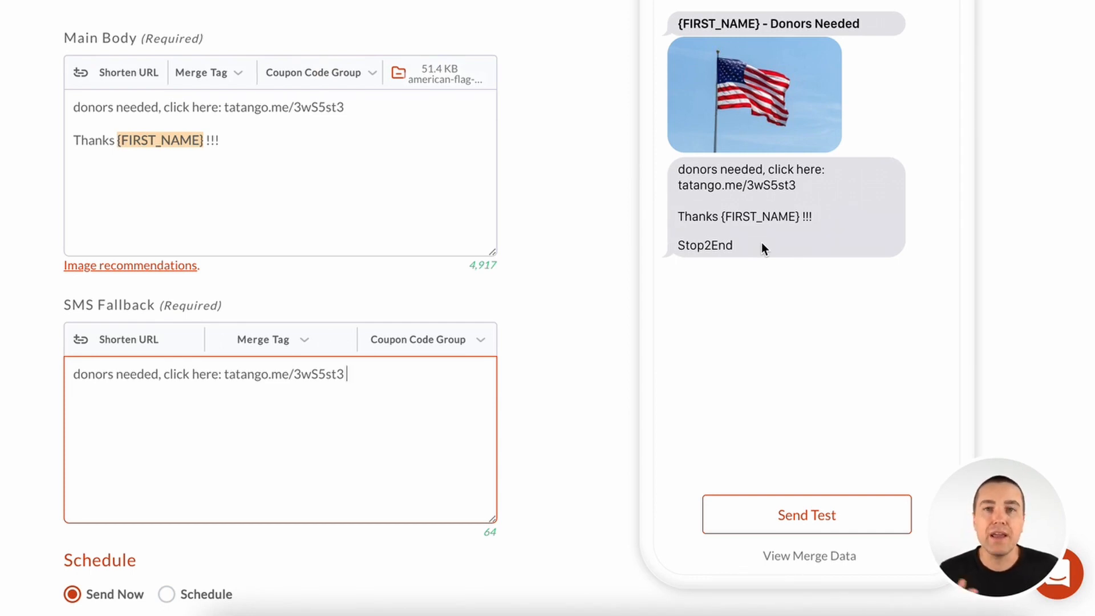
{"action": "mouse_move", "coordinate": [534, 325]}
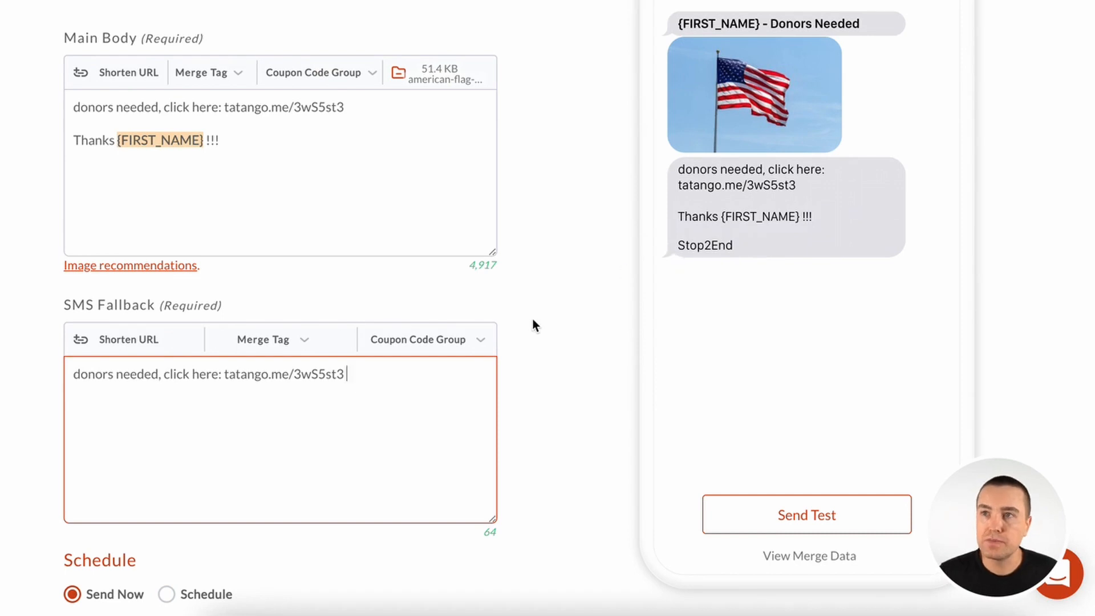
{"action": "scroll", "scroll_direction": "down", "scroll_amount": 3}
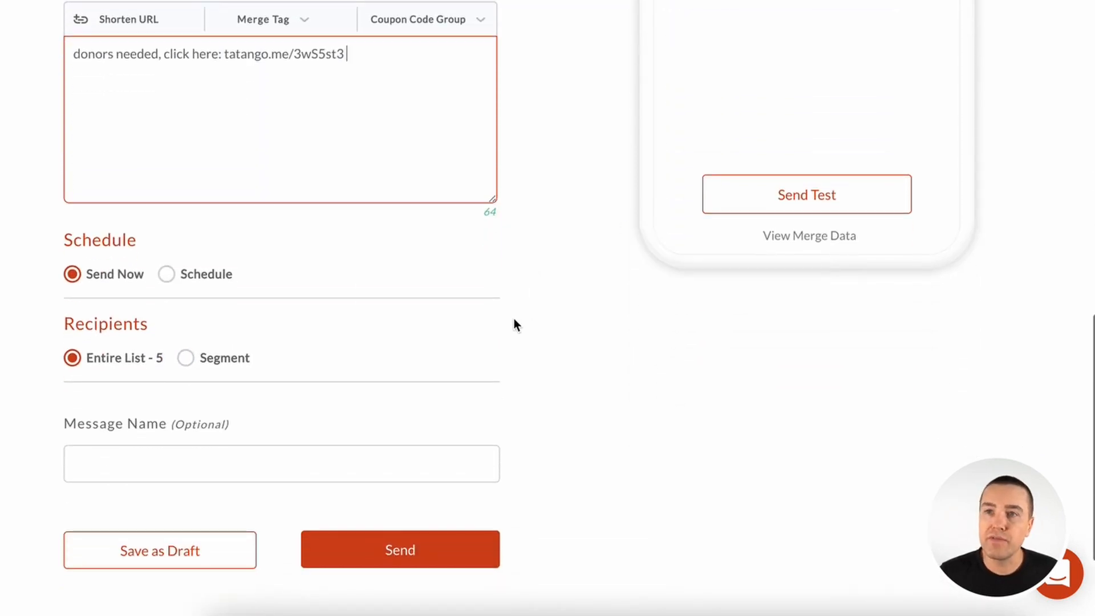
{"action": "mouse_move", "coordinate": [126, 302]}
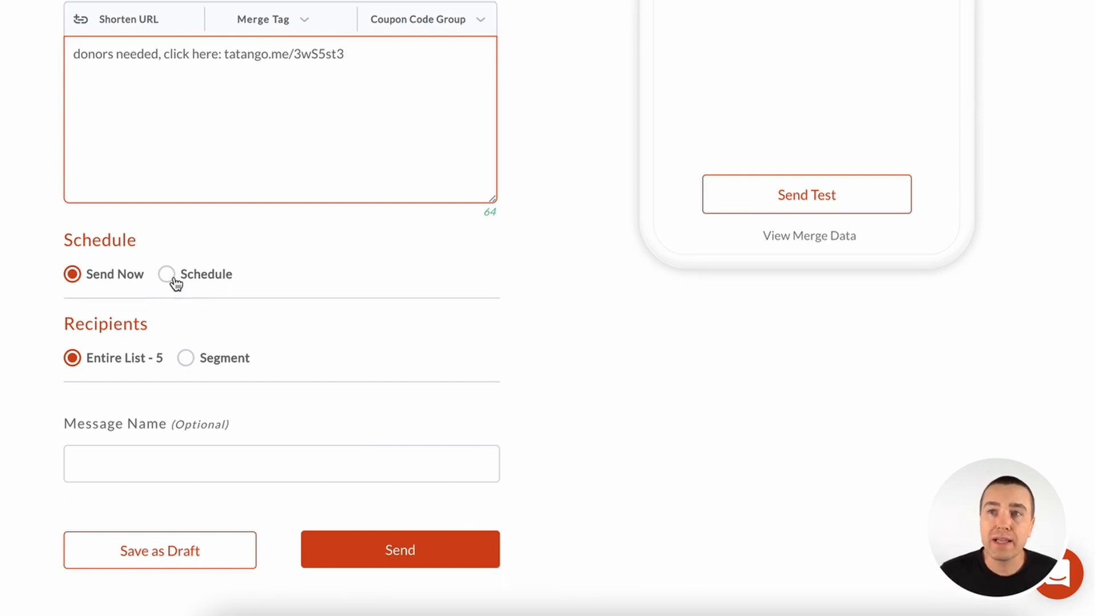
Schedule On Exactly 06/26/2021 at 7:45 PM using My timezone (Pacific).
{"action": "left_click", "coordinate": [165, 274]}
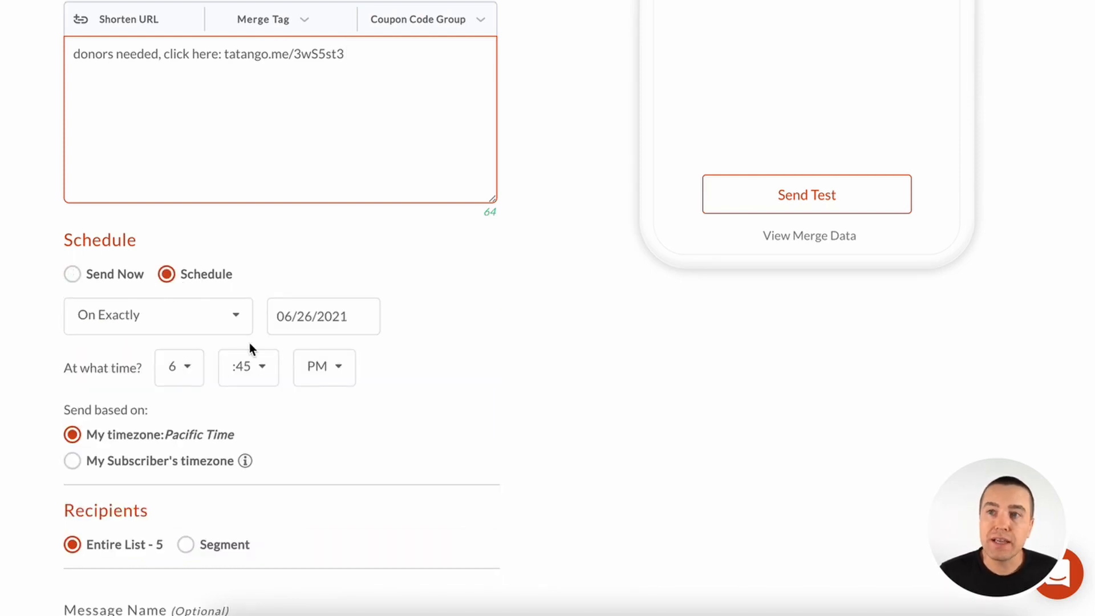
{"action": "left_click", "coordinate": [178, 367]}
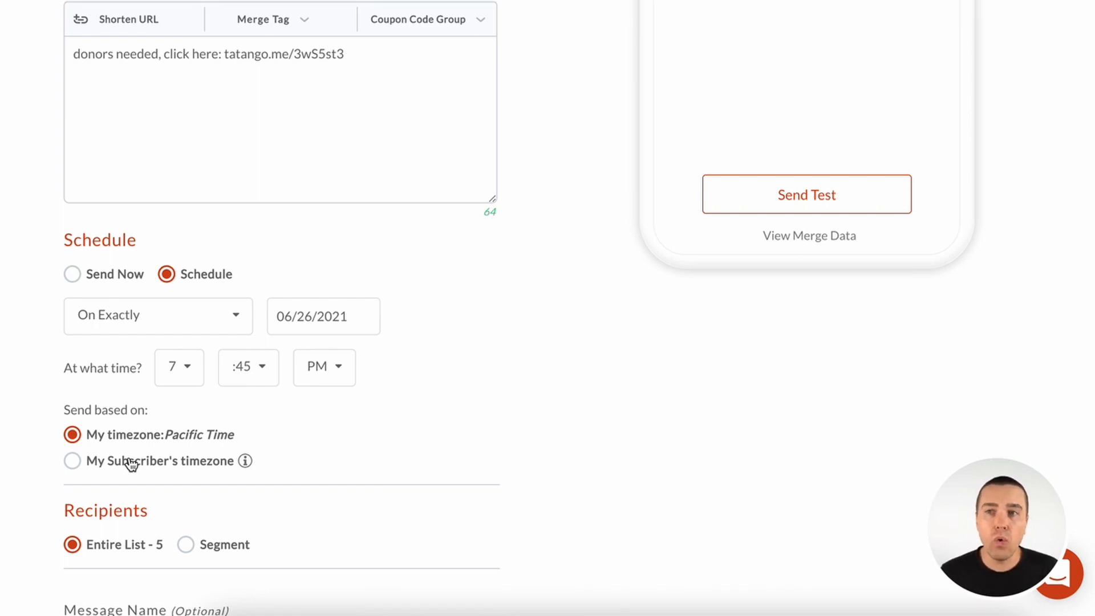
{"action": "left_click", "coordinate": [73, 459]}
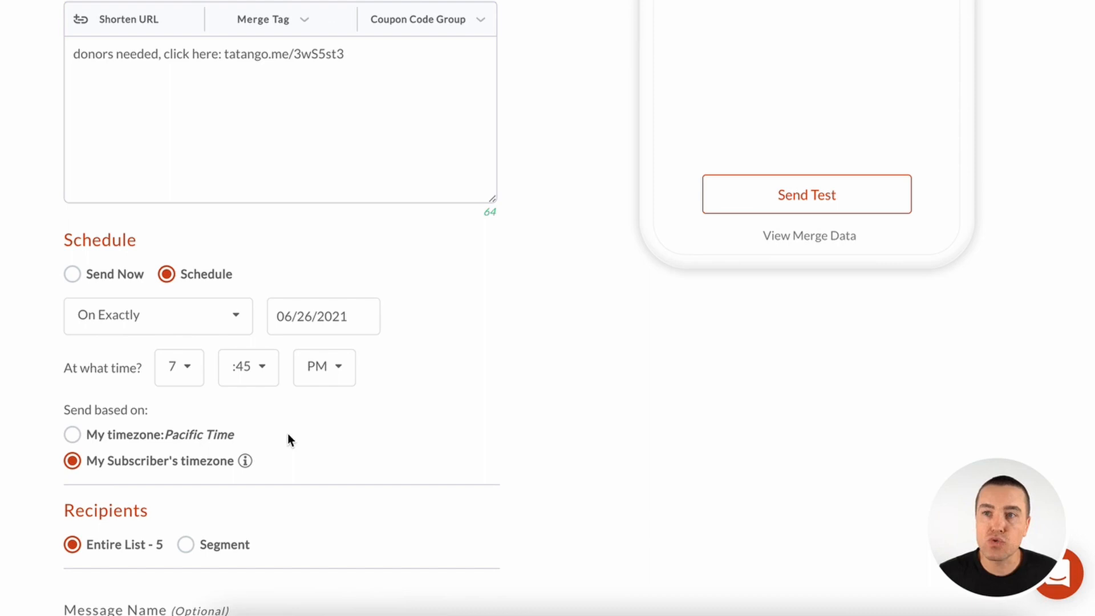
{"action": "mouse_move", "coordinate": [288, 458]}
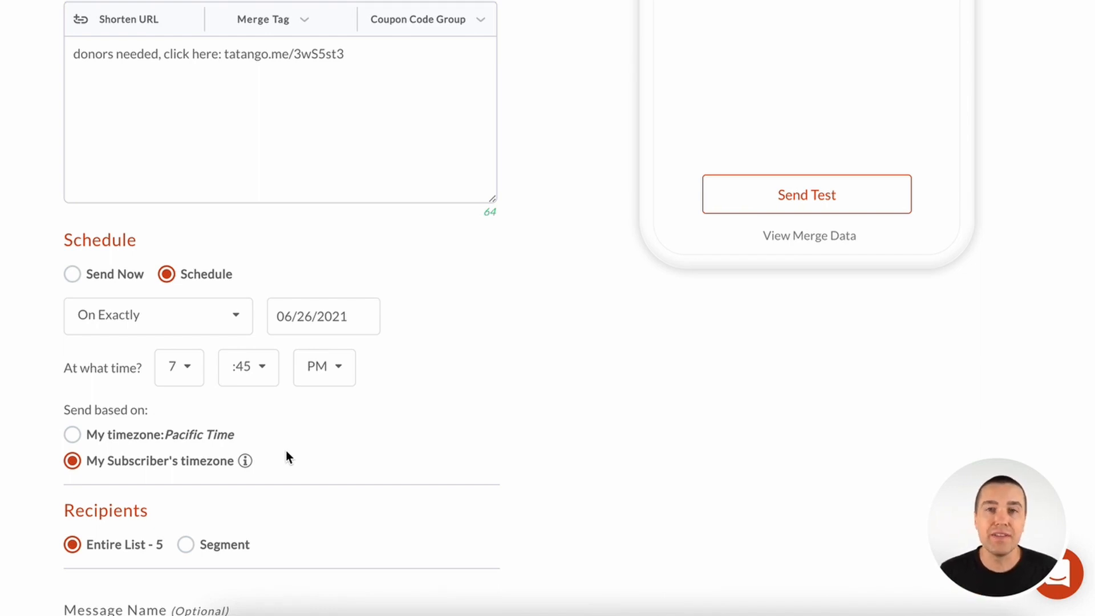
{"action": "mouse_move", "coordinate": [272, 456]}
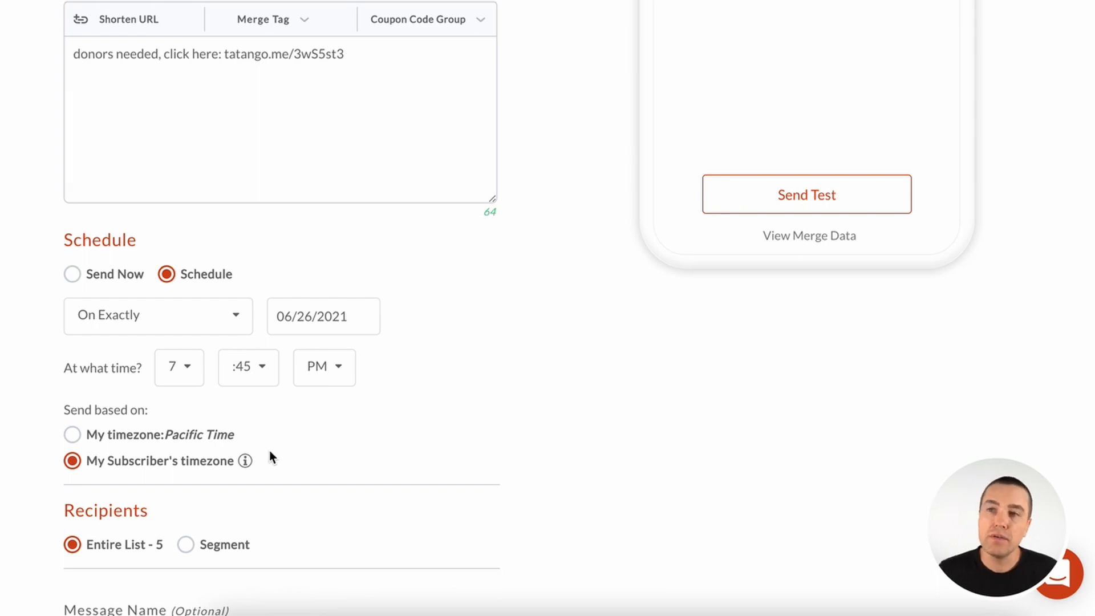
{"action": "left_click", "coordinate": [72, 434]}
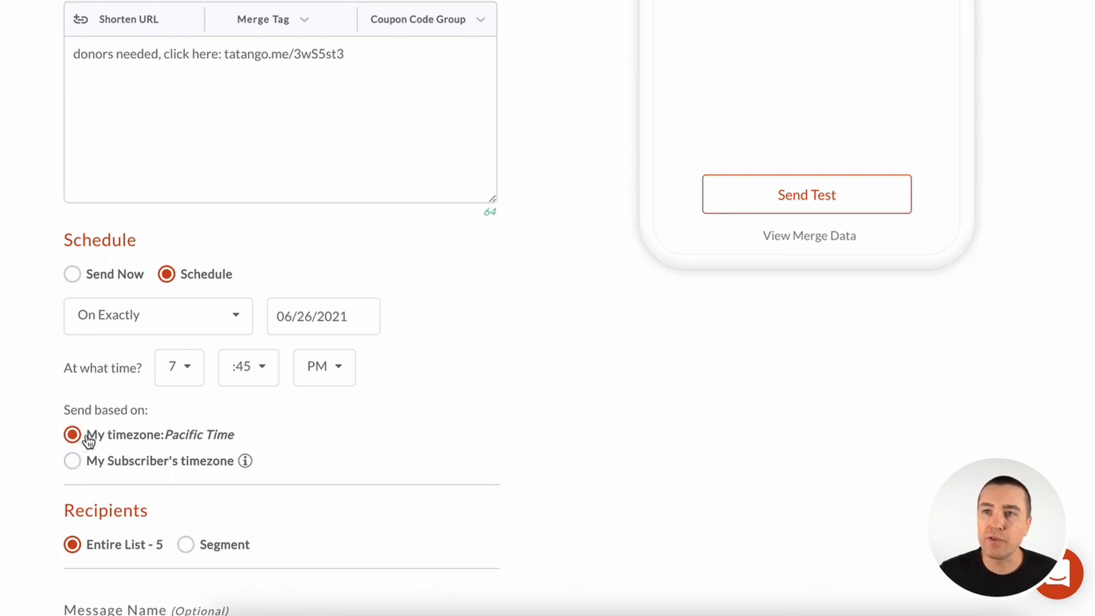
{"action": "left_click", "coordinate": [175, 315]}
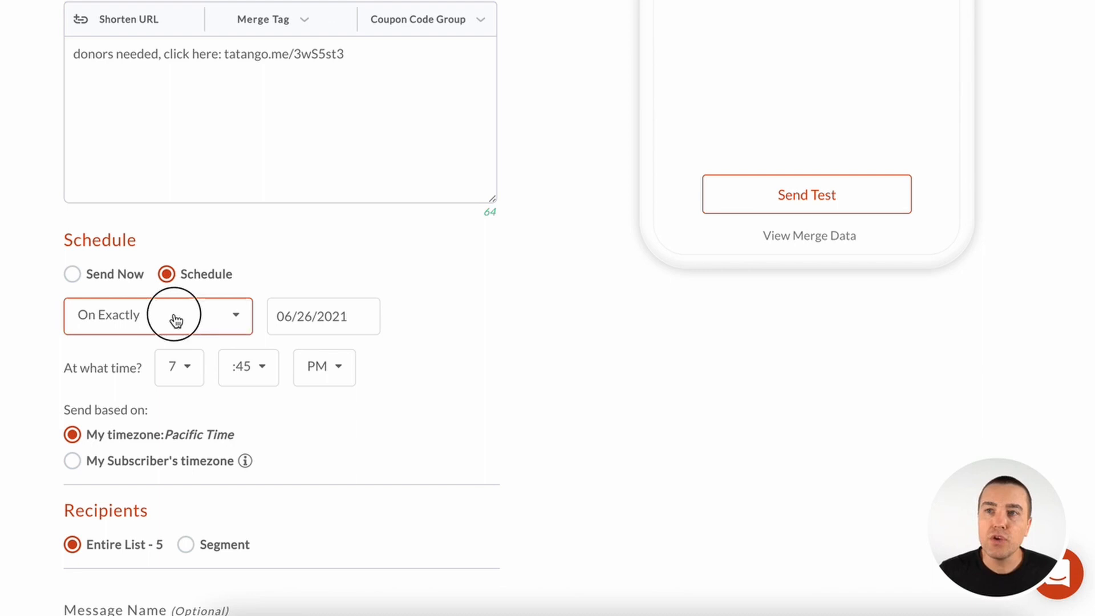
{"action": "left_click", "coordinate": [157, 315]}
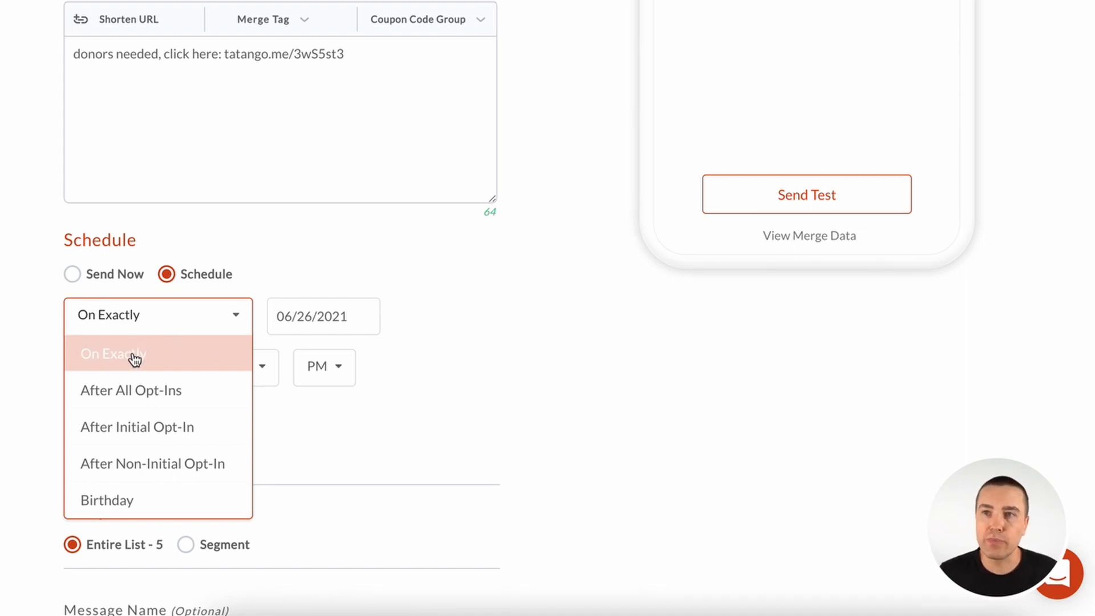
{"action": "left_click", "coordinate": [113, 354]}
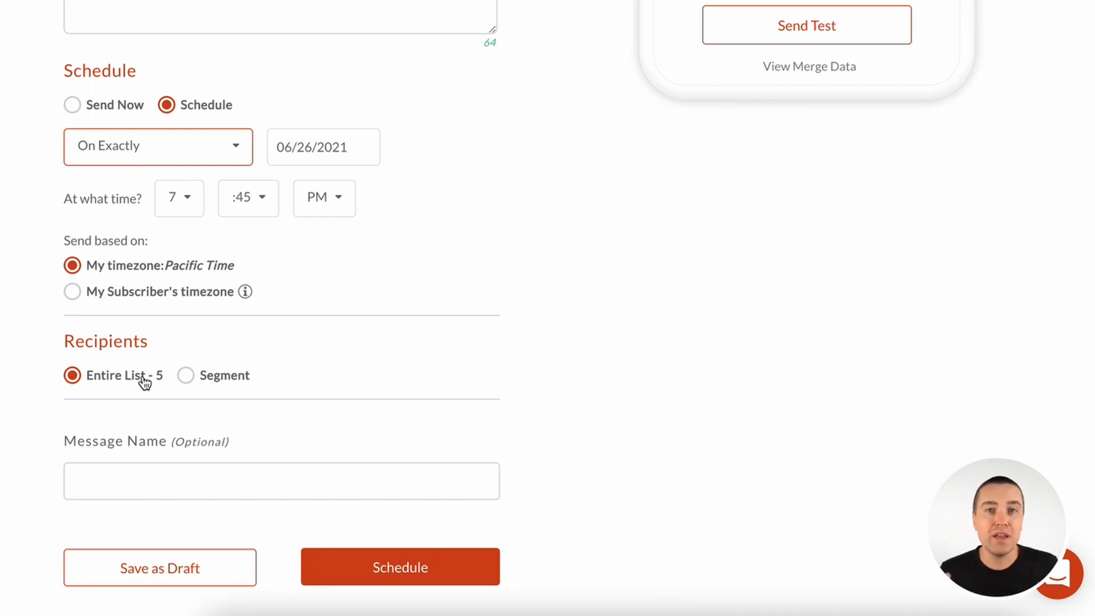
{"action": "mouse_move", "coordinate": [183, 383]}
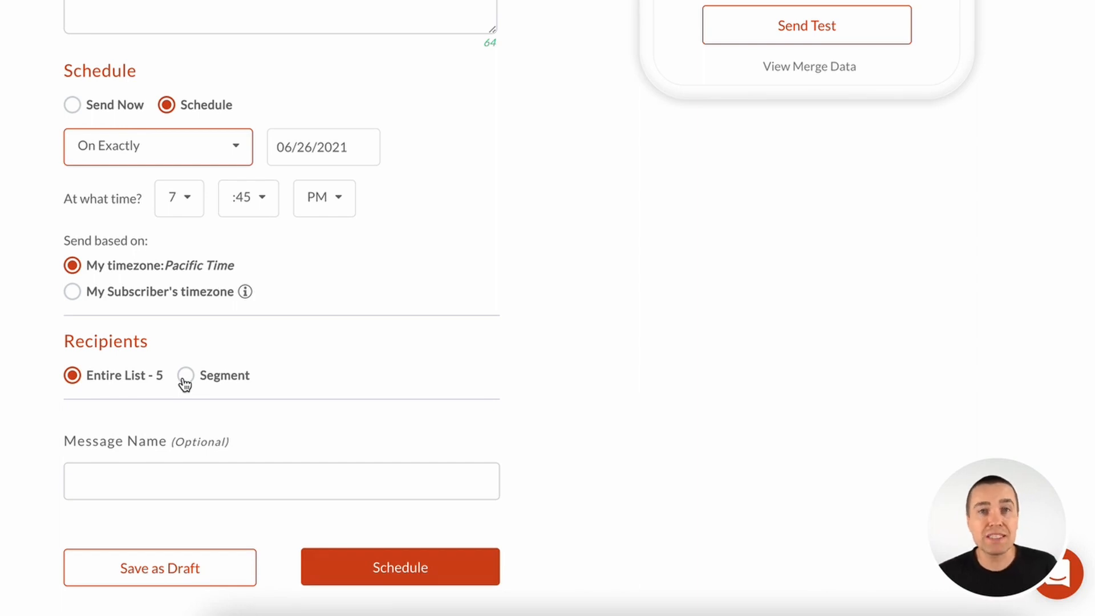
Switch recipients to Segment and add a first condition Gender is Male.
{"action": "left_click", "coordinate": [185, 375]}
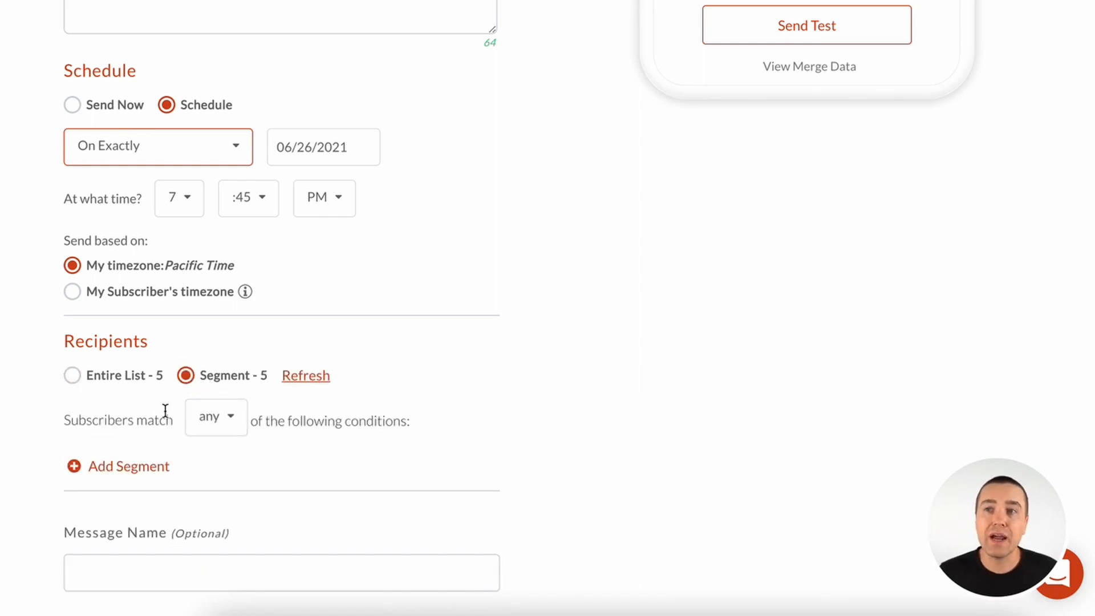
{"action": "scroll", "scroll_direction": "down", "scroll_amount": 3}
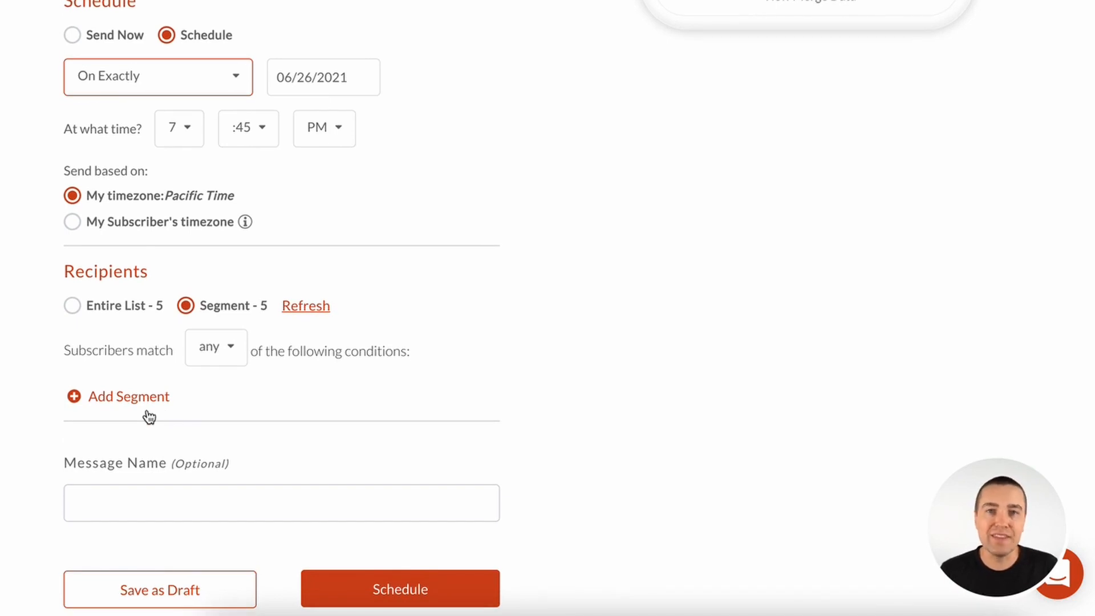
{"action": "left_click", "coordinate": [128, 396]}
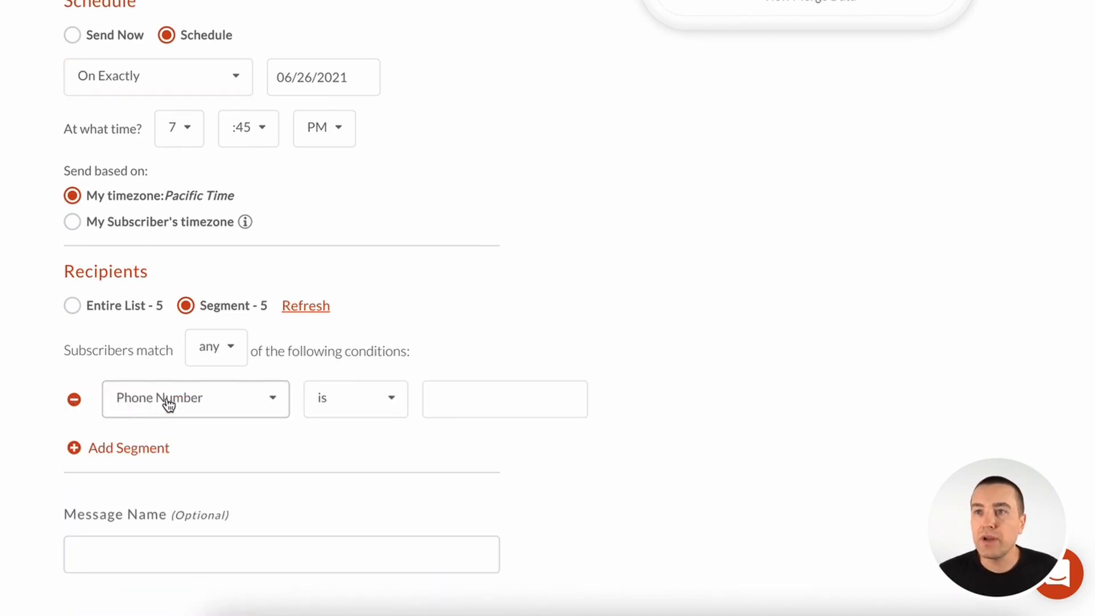
{"action": "left_click", "coordinate": [195, 398]}
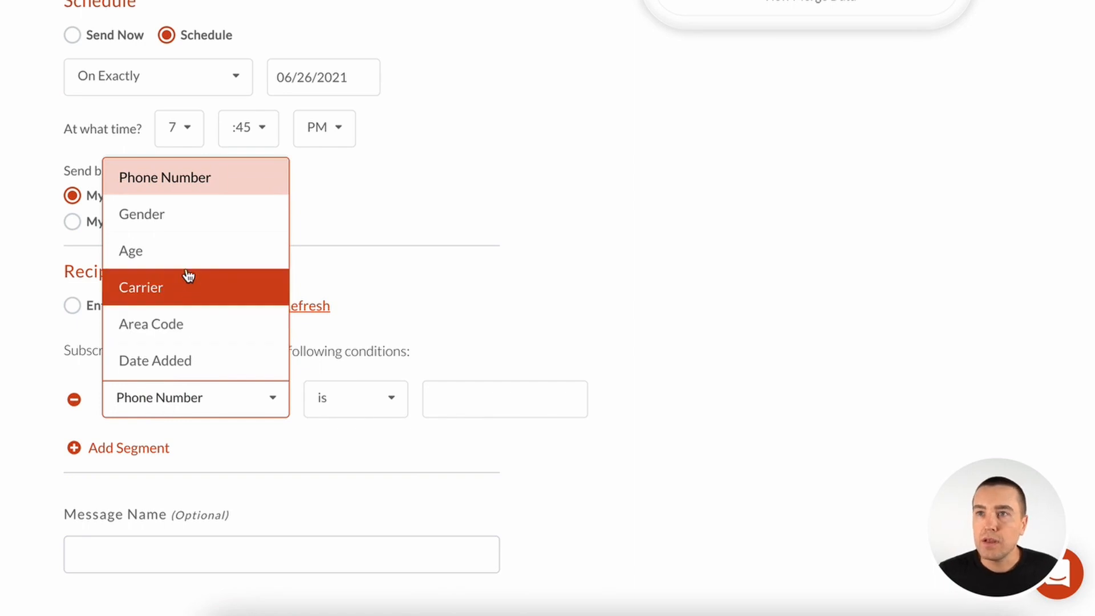
{"action": "left_click", "coordinate": [142, 214]}
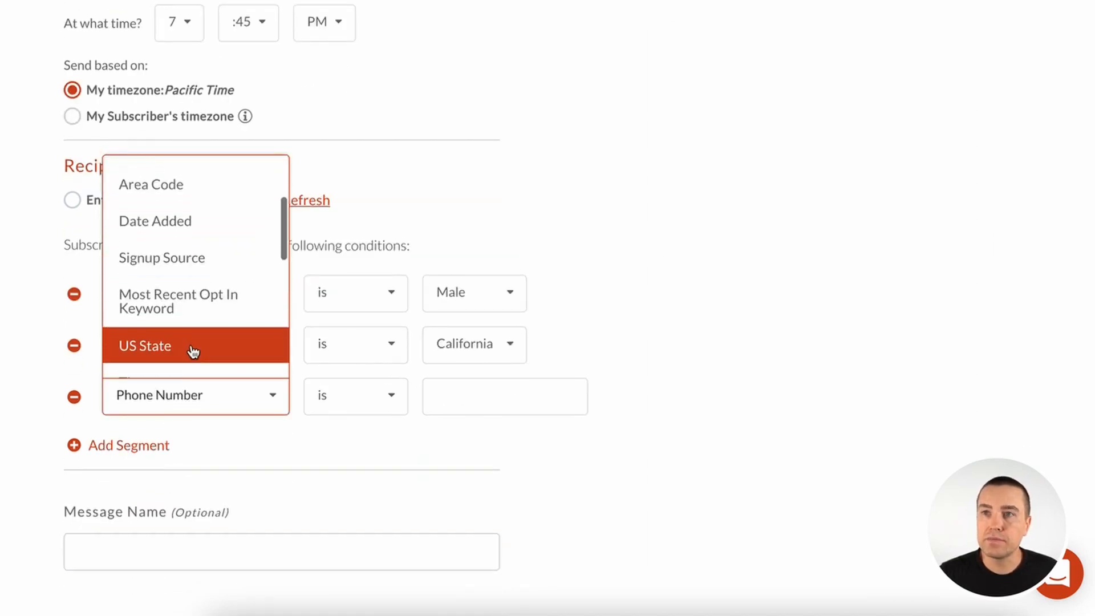
Add conditions US State is California and Email Address contains gmail.
{"action": "scroll", "scroll_direction": "down", "scroll_amount": 3}
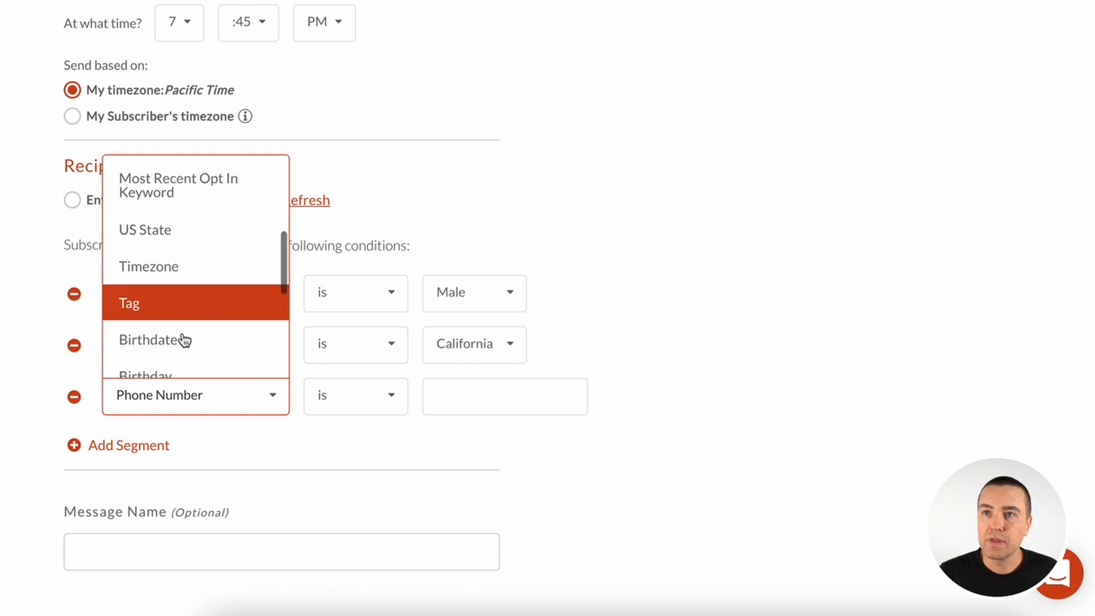
{"action": "left_click", "coordinate": [138, 292]}
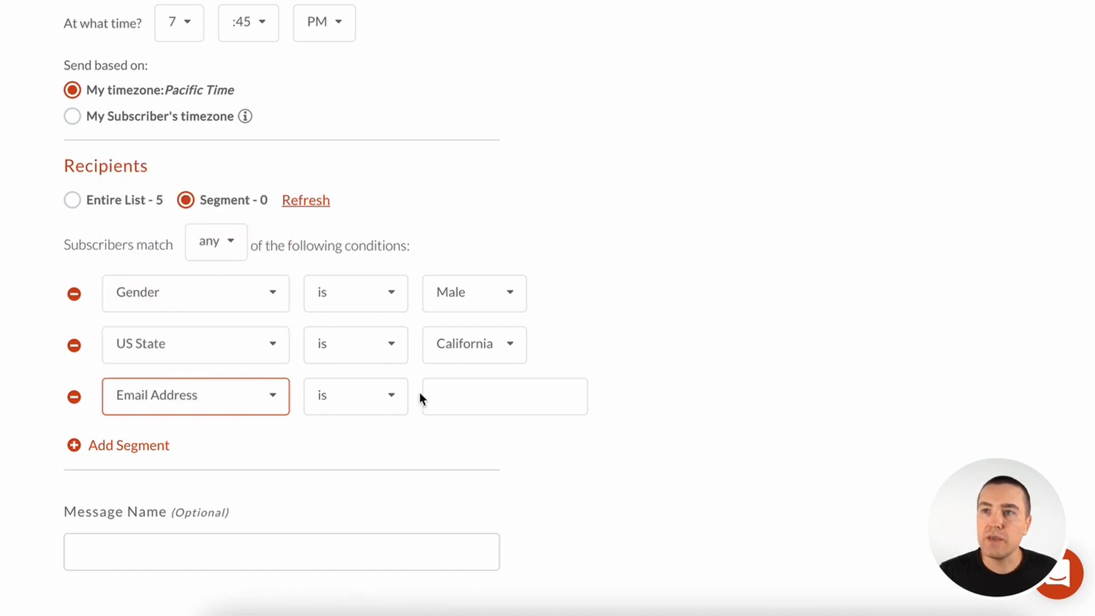
{"action": "left_click", "coordinate": [354, 395]}
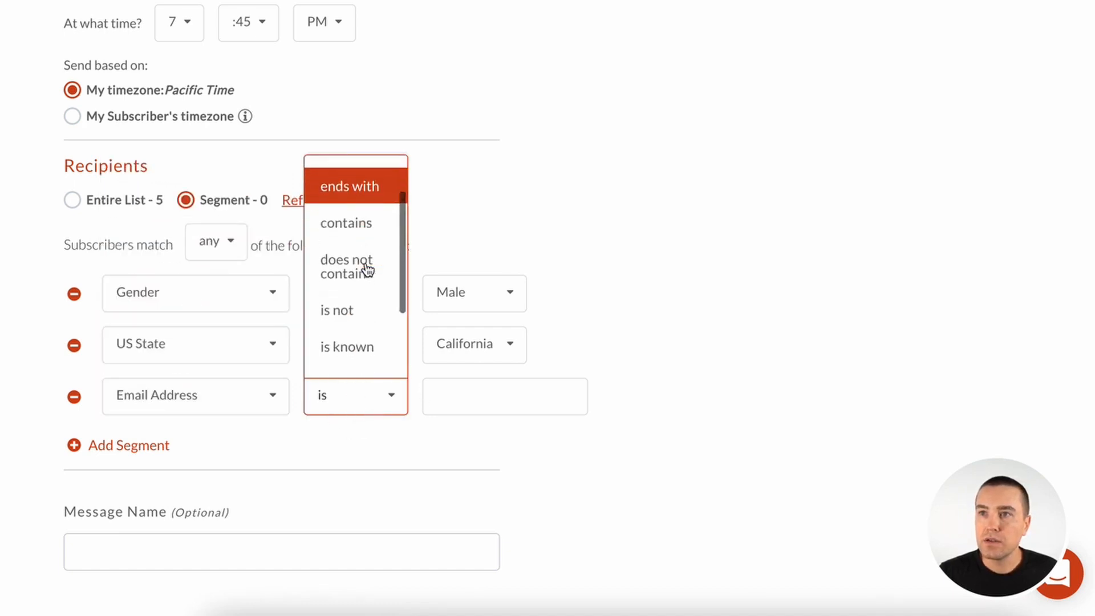
{"action": "left_click", "coordinate": [345, 222]}
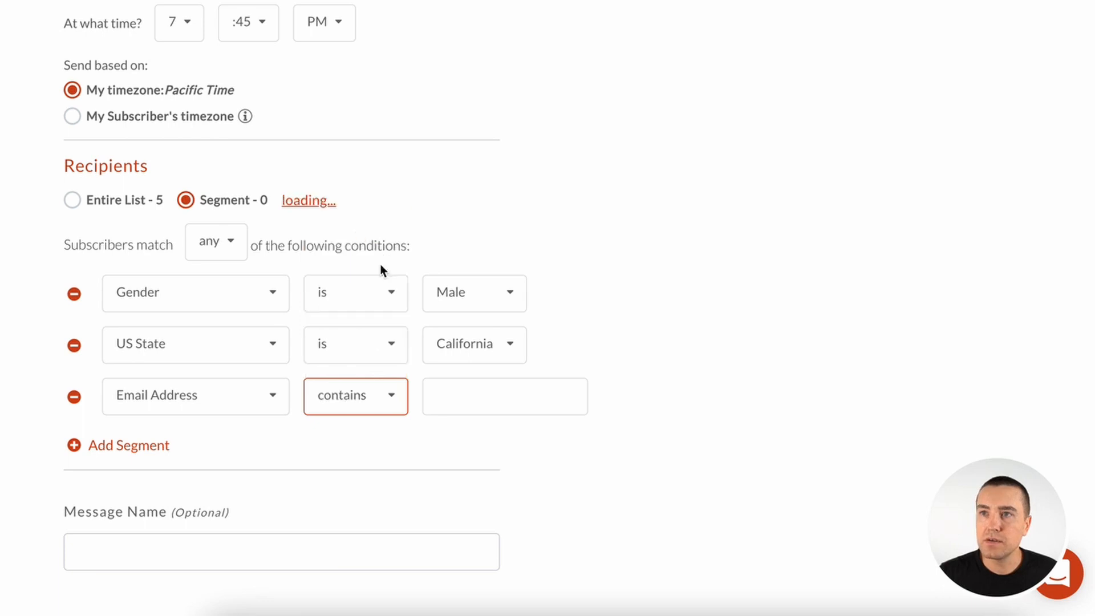
{"action": "type", "text": "gmail"}
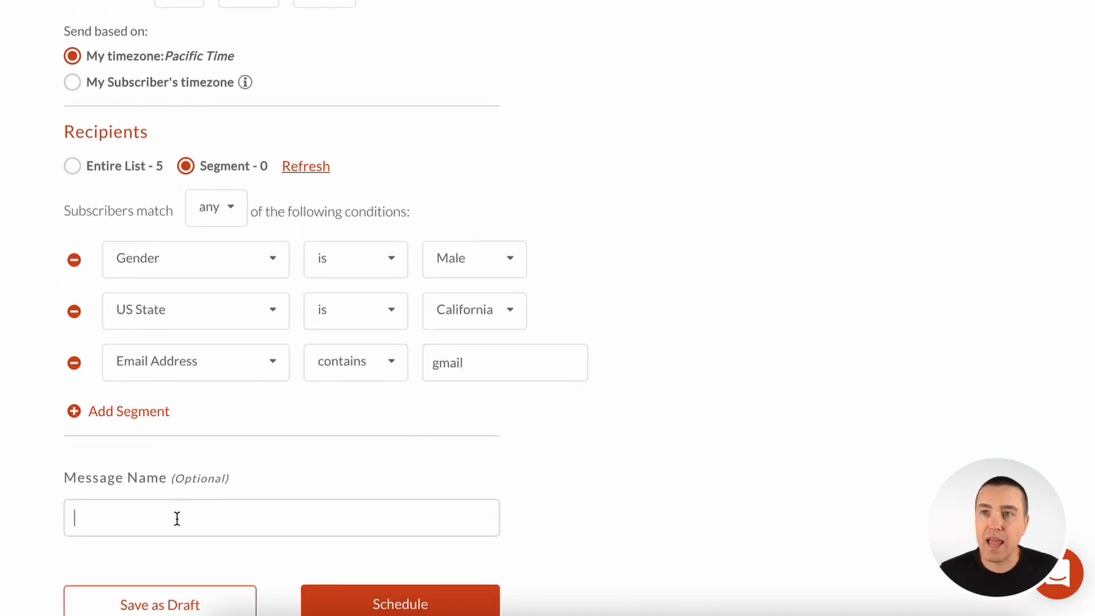
Name the message 'donors wanted' and submit it with the Schedule button.
{"action": "type", "text": "mess"}
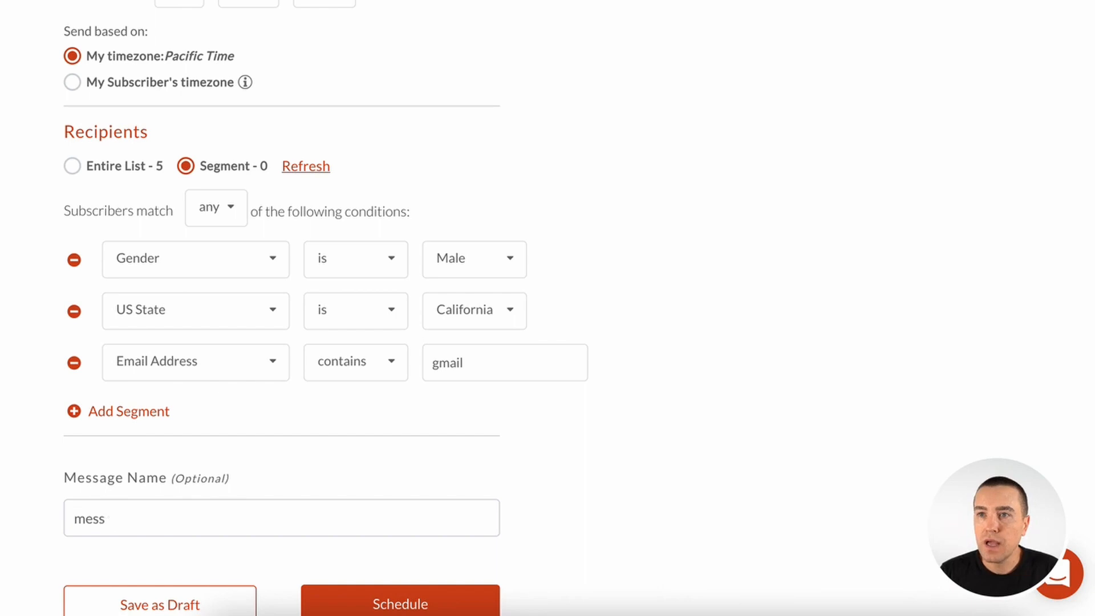
{"action": "type", "text": "donors"}
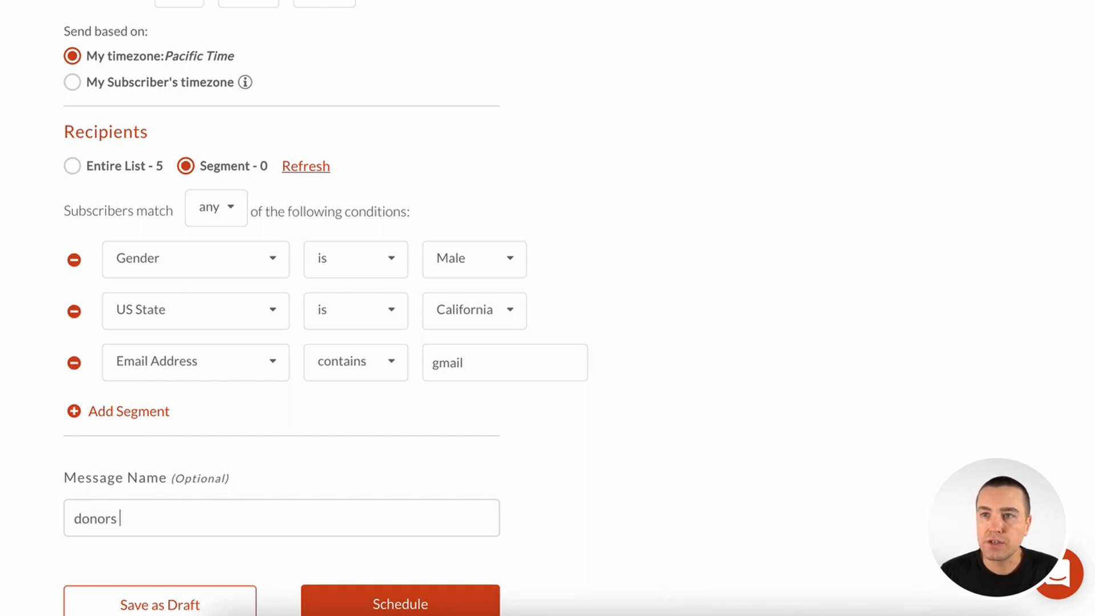
{"action": "type", "text": "wanted"}
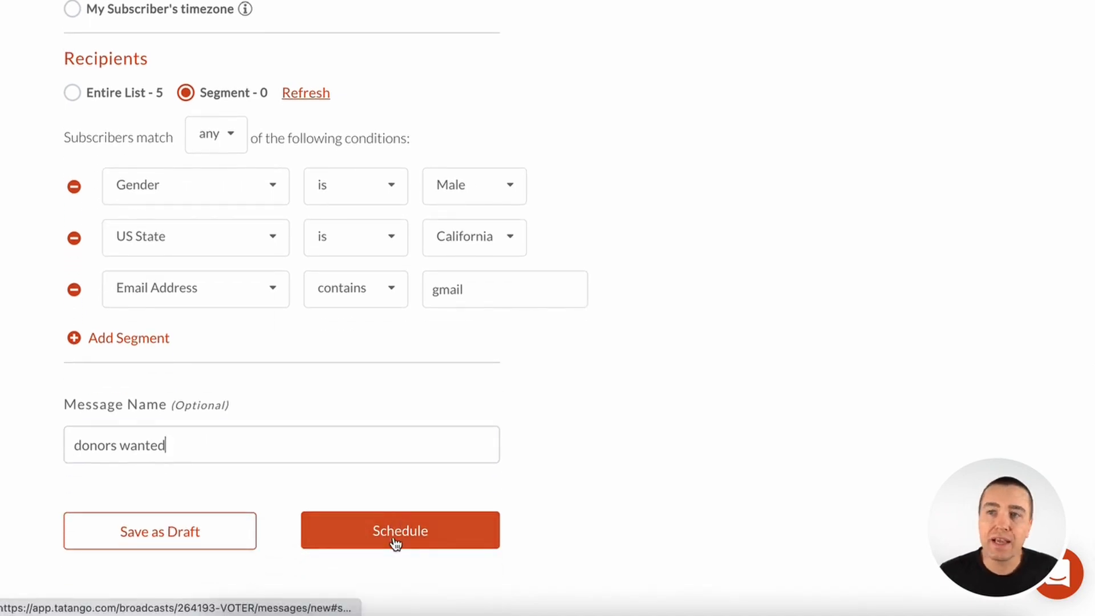
{"action": "left_click", "coordinate": [399, 530]}
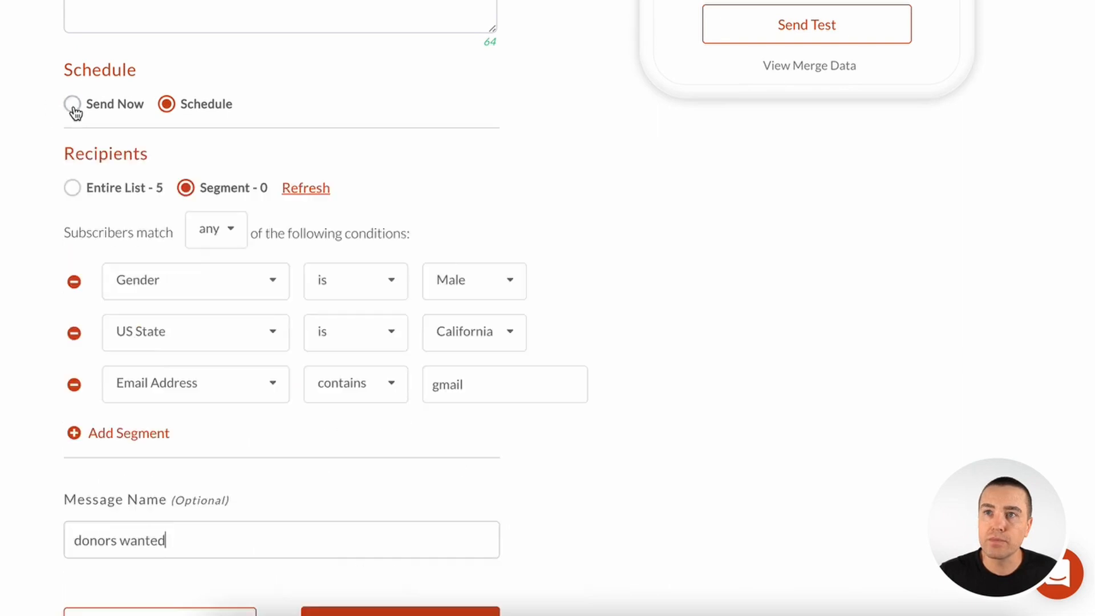
{"action": "scroll", "scroll_direction": "down", "scroll_amount": 3}
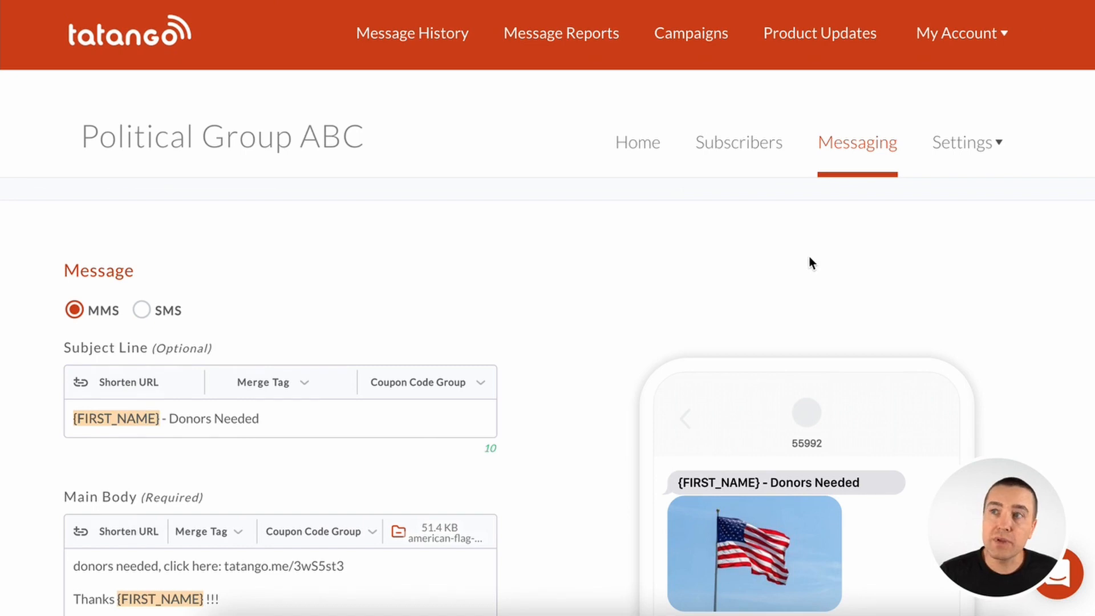
Leave the unsaved message page for the Subscribers list and scroll through it.
{"action": "left_click", "coordinate": [738, 141]}
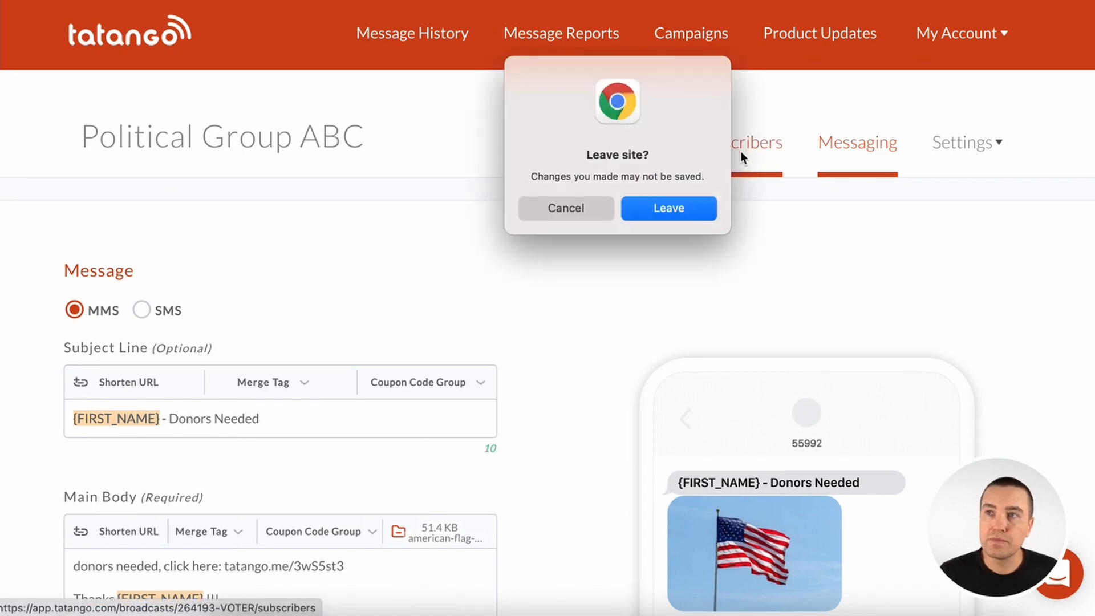
{"action": "left_click", "coordinate": [668, 208]}
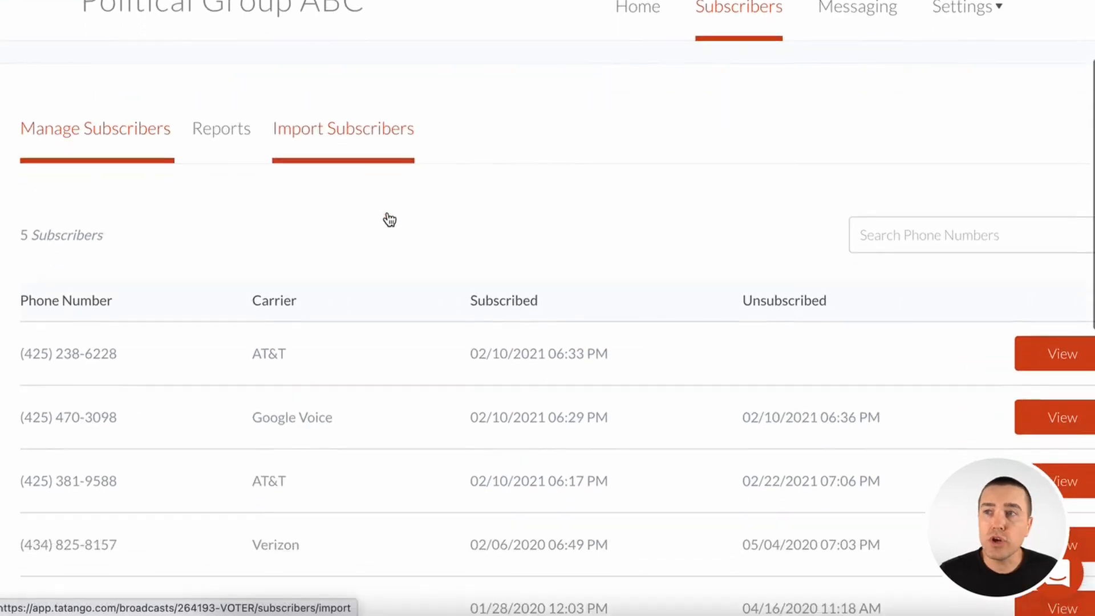
{"action": "scroll", "scroll_direction": "down", "scroll_amount": 3}
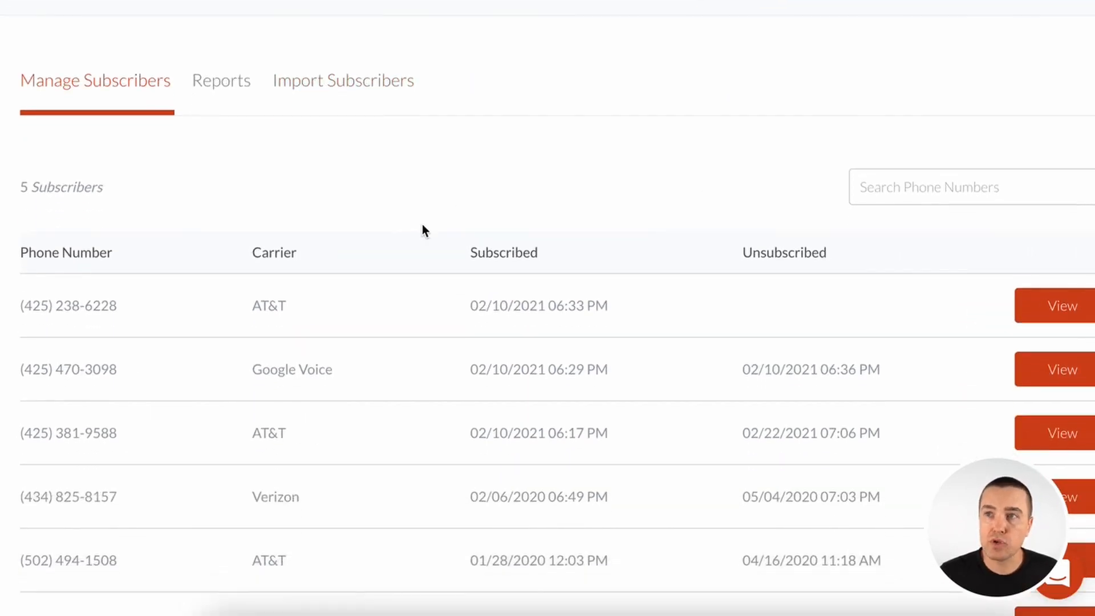
{"action": "scroll", "scroll_direction": "down", "scroll_amount": 3}
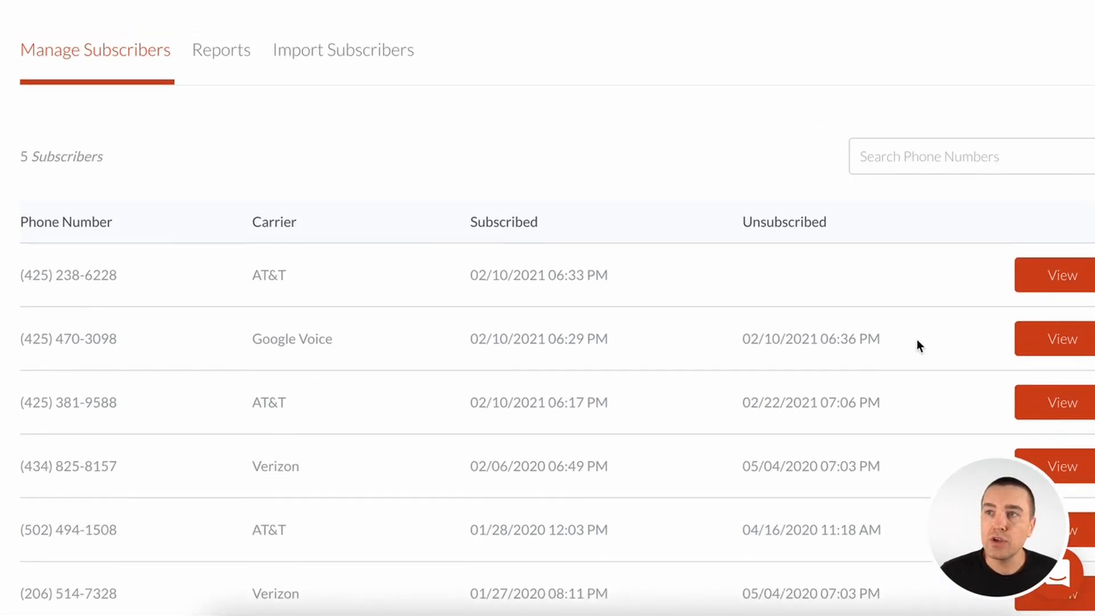
{"action": "scroll", "scroll_direction": "down", "scroll_amount": 3}
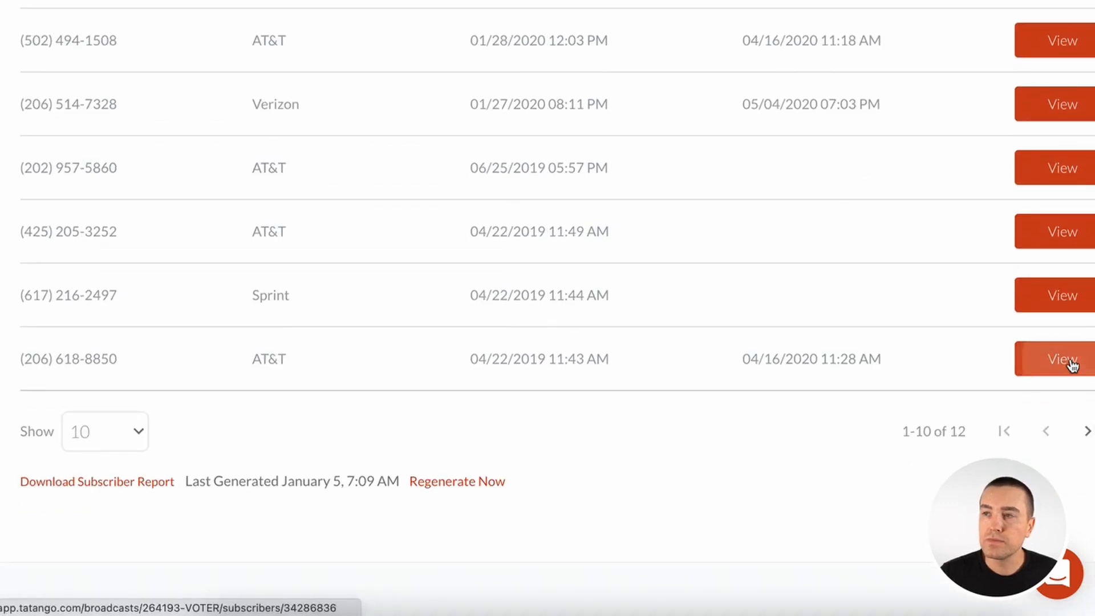
{"action": "left_click", "coordinate": [1061, 358]}
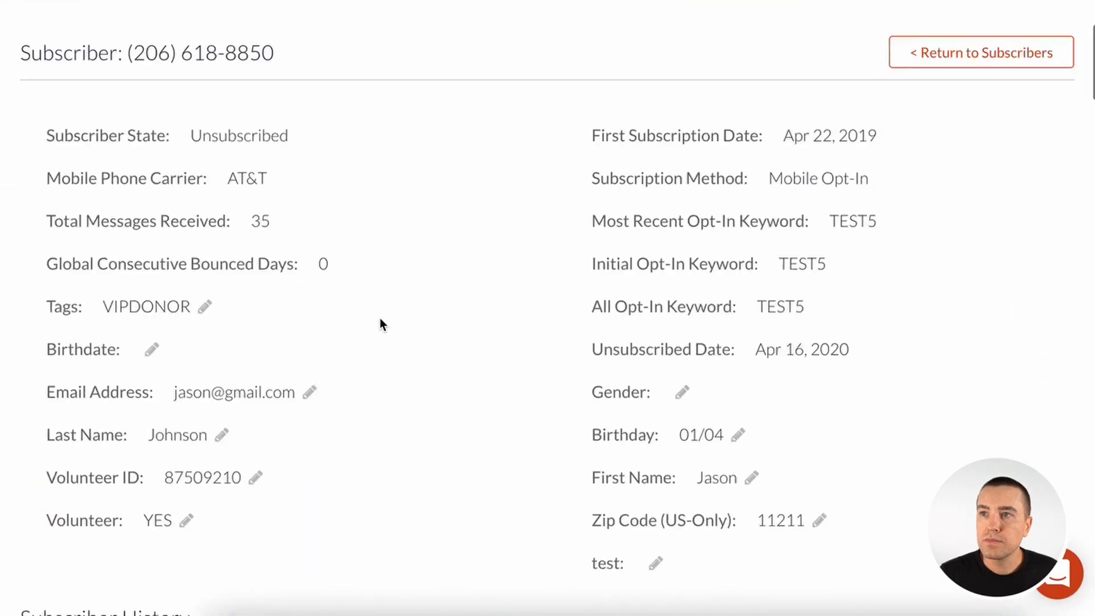
{"action": "scroll", "scroll_direction": "down", "scroll_amount": 3}
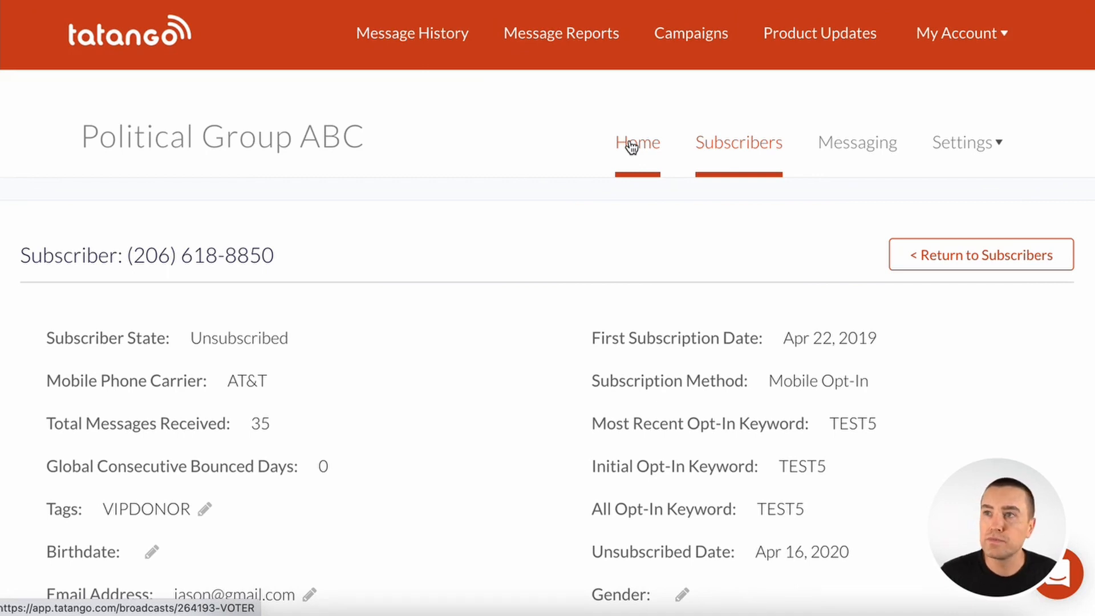
Review the group's Home dashboard, then return to the Messaging list of sent messages.
{"action": "left_click", "coordinate": [637, 142]}
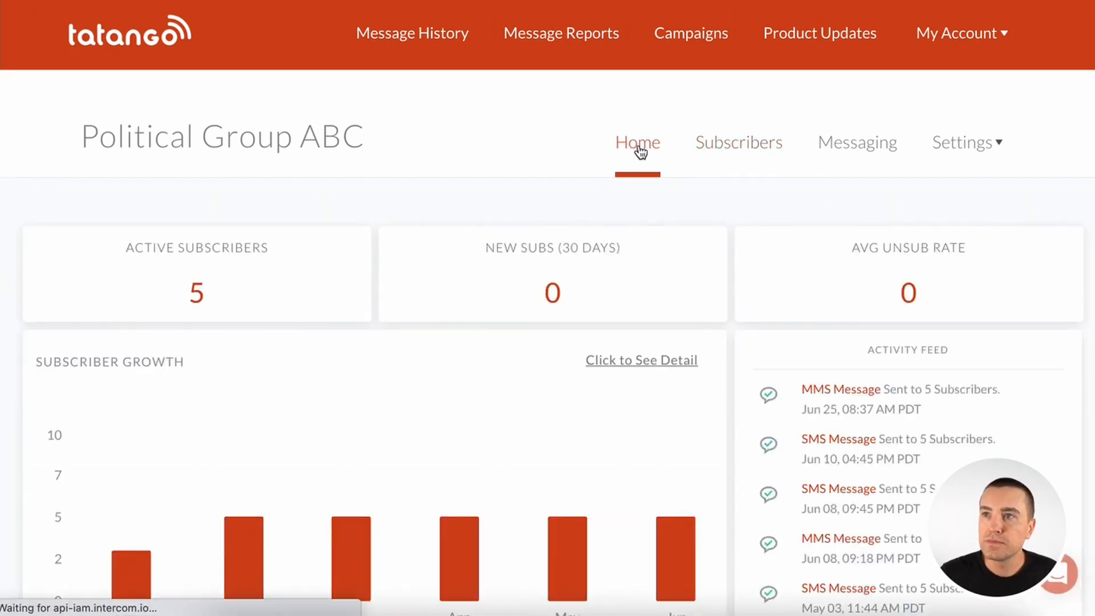
{"action": "left_click", "coordinate": [963, 142]}
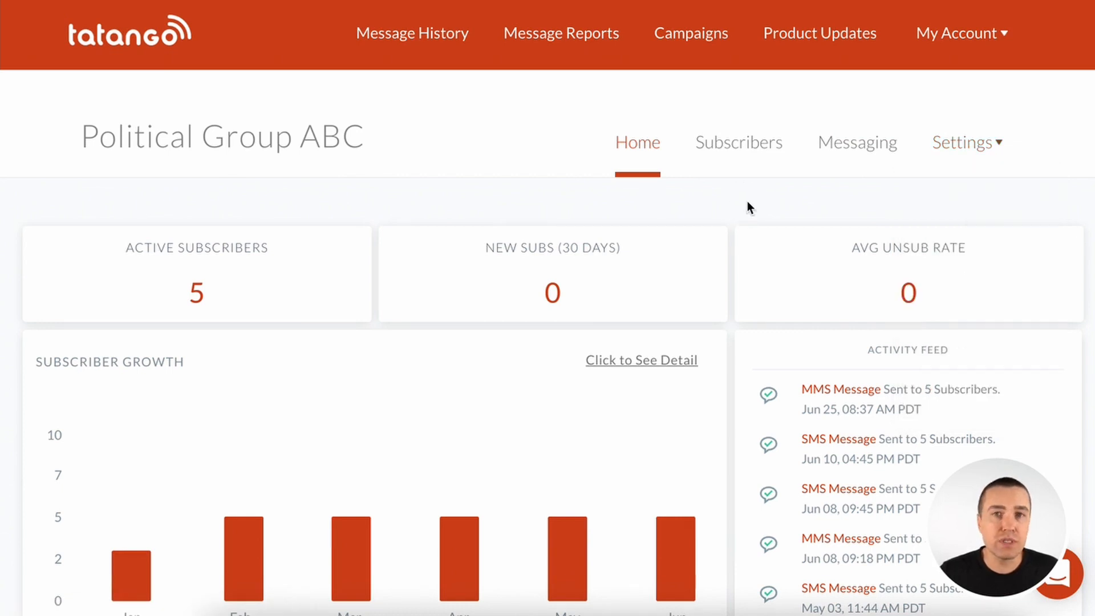
{"action": "left_click", "coordinate": [857, 141]}
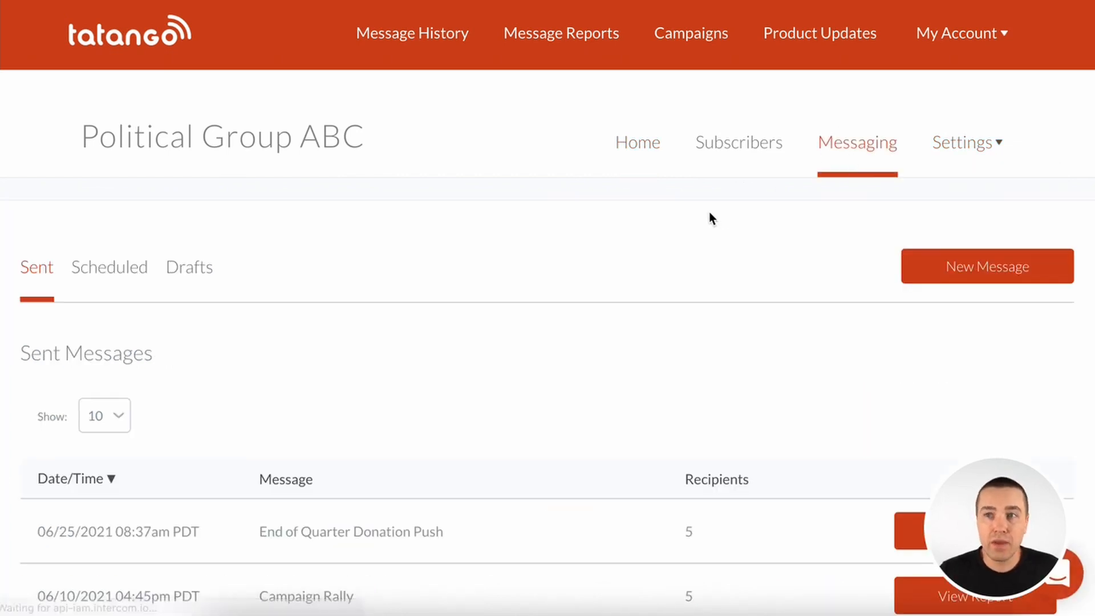